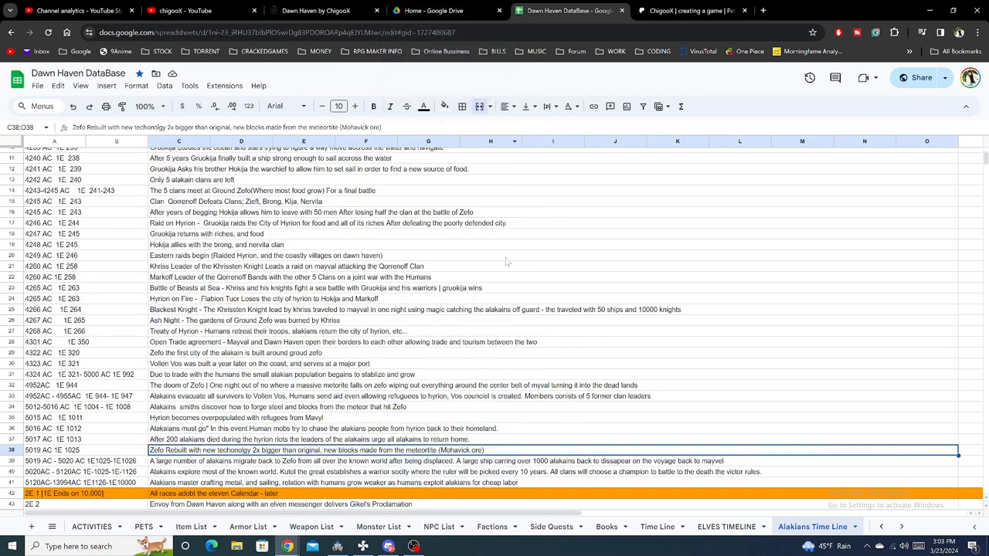
pyautogui.moveTo(502, 264)
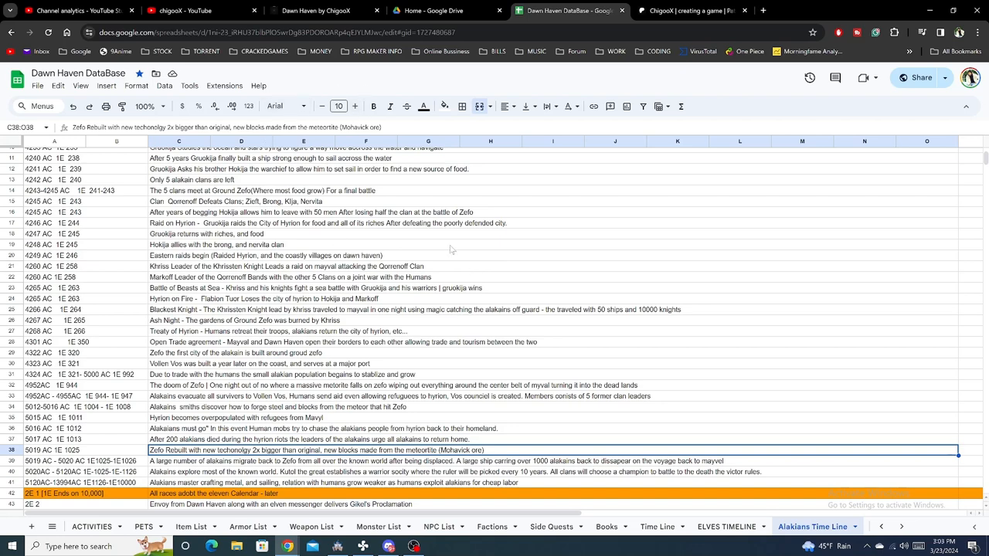
# Step: Switch from the Google Sheets timeline to the 'Dawn Haven by ChigooX' itch.io tab
pyautogui.click(315, 10)
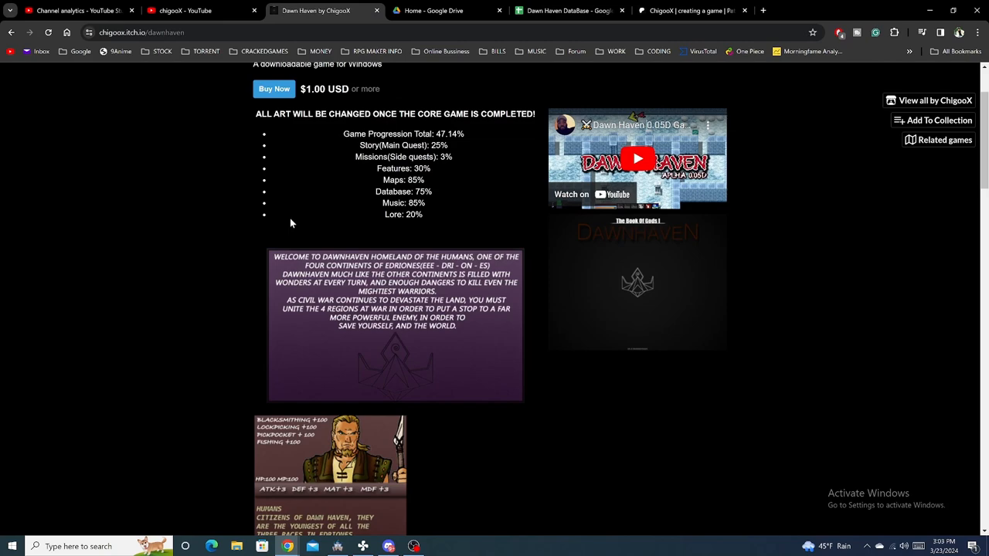
# Step: Highlight the Game Progression percentages (Maps 85%, Database 75%), then bring RPG Maker MZ forward
pyautogui.scroll(-3)
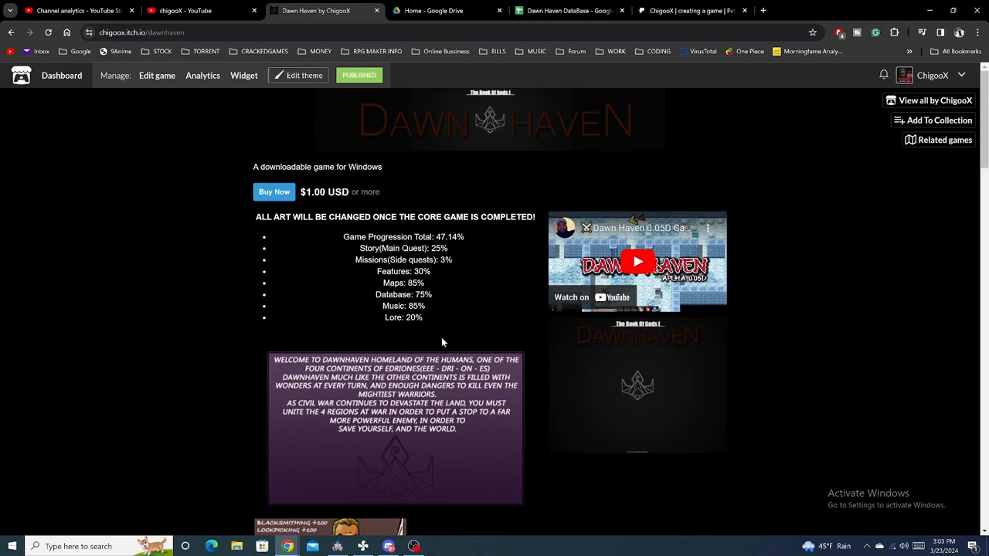
pyautogui.moveTo(343, 236); pyautogui.dragTo(423, 318)
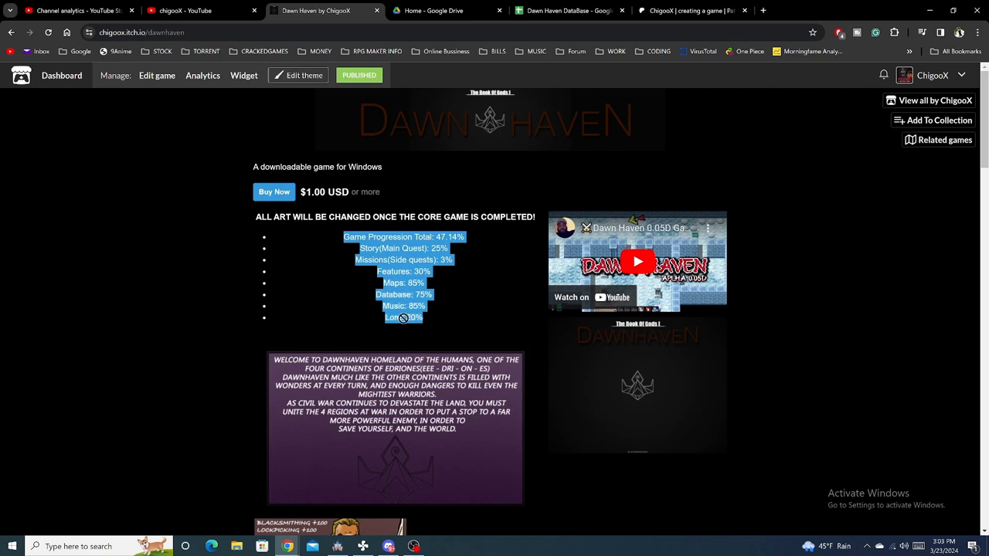
pyautogui.click(460, 433)
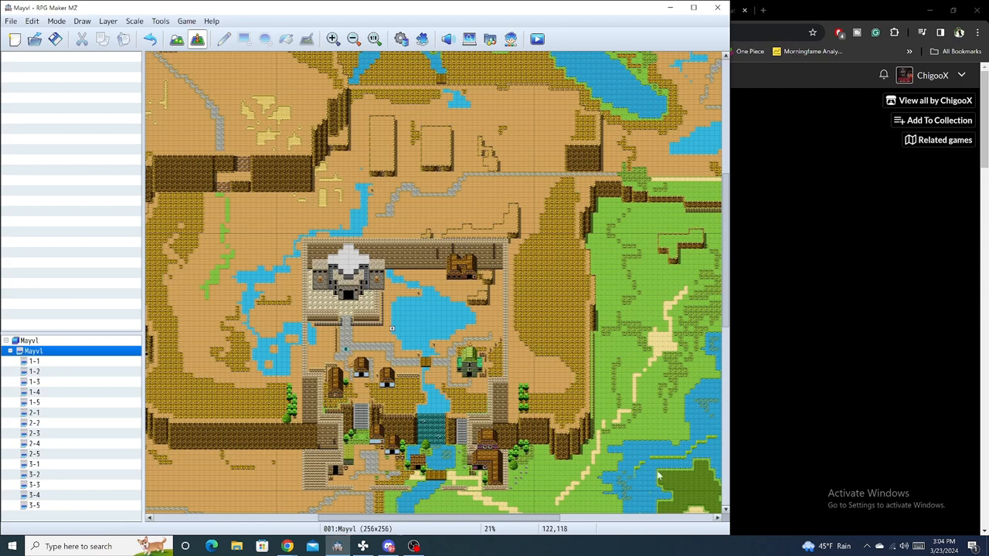
pyautogui.moveTo(54, 62)
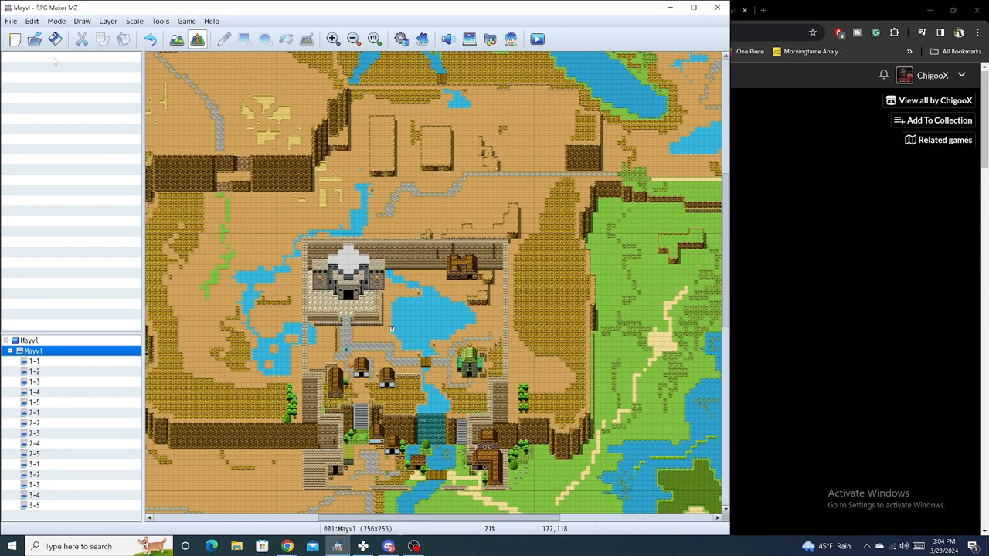
pyautogui.moveTo(61, 74)
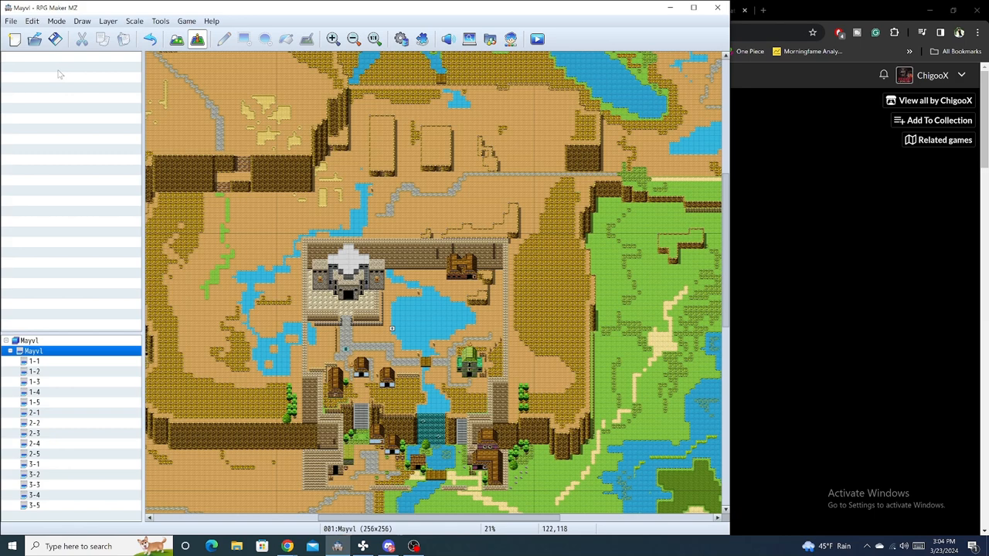
pyautogui.moveTo(137, 158)
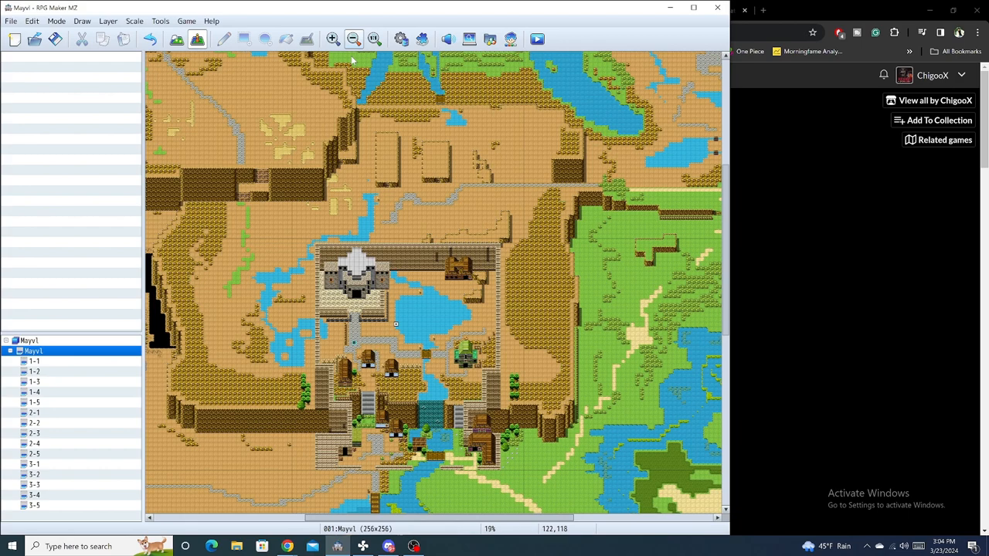
# Step: Zoom out to fit the whole Mayvl continent and enter Map tile-editing mode
pyautogui.click(353, 39)
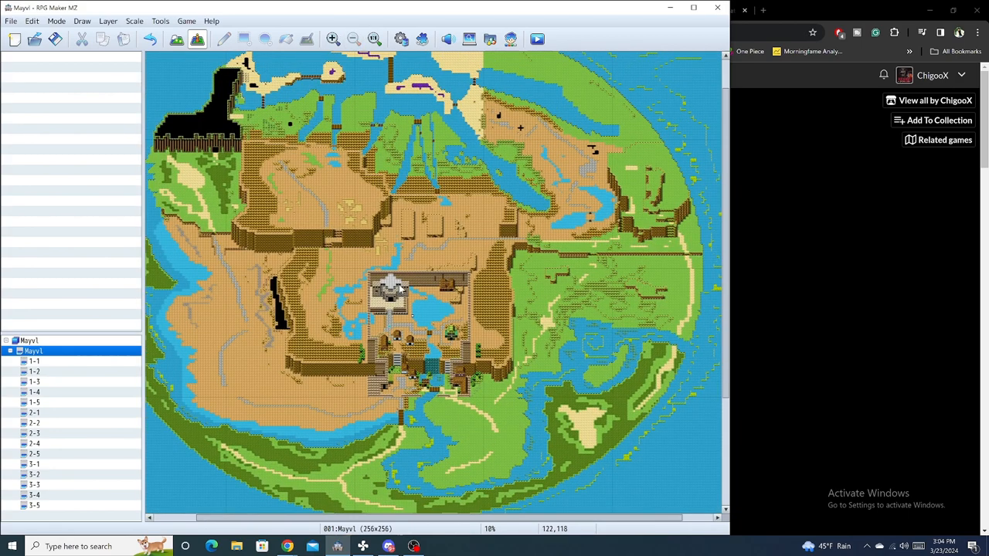
pyautogui.moveTo(394, 253)
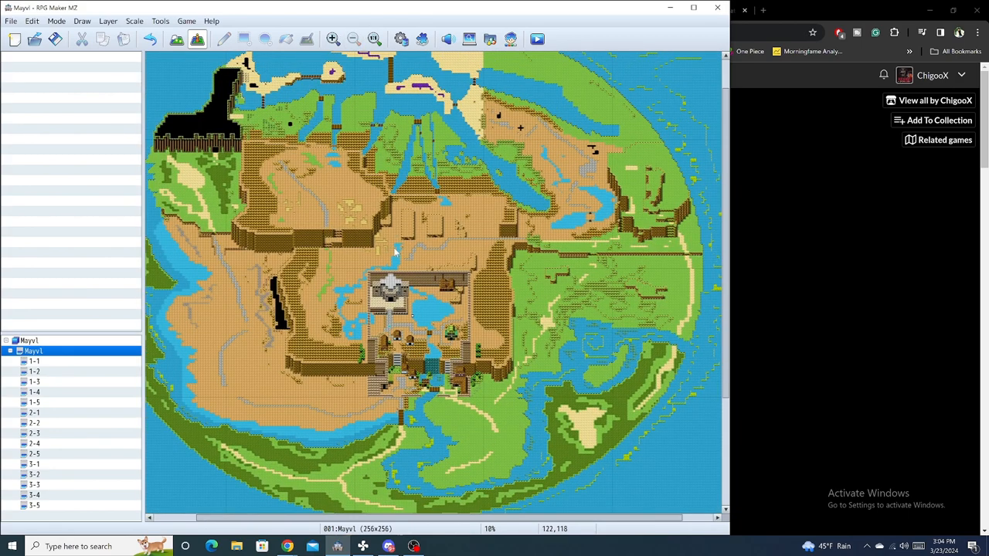
pyautogui.moveTo(402, 220)
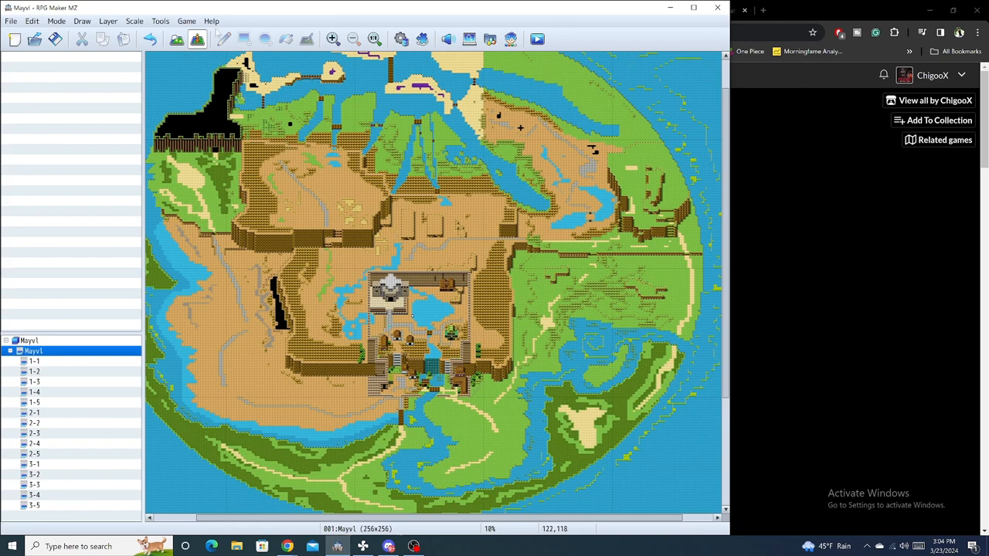
pyautogui.click(224, 40)
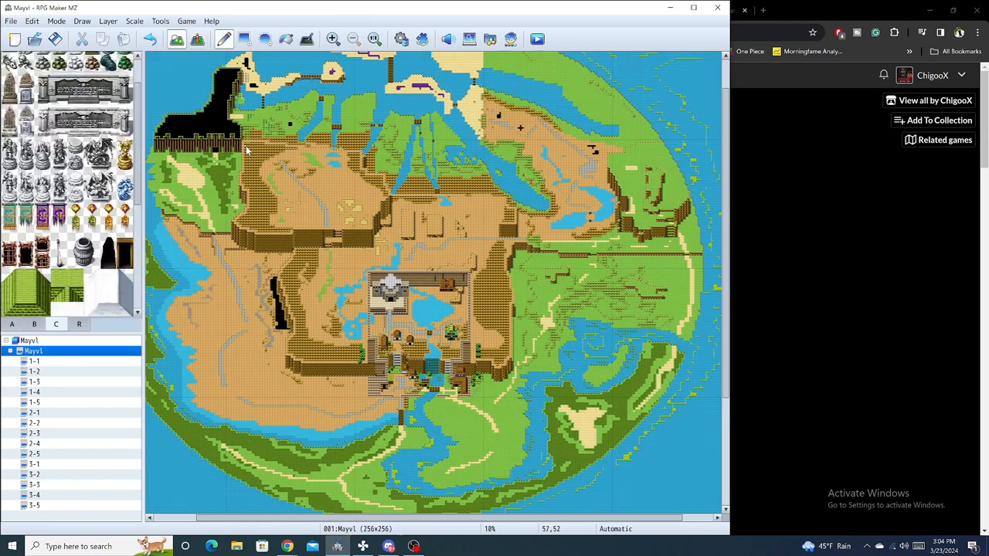
pyautogui.moveTo(248, 147); pyautogui.dragTo(508, 384)
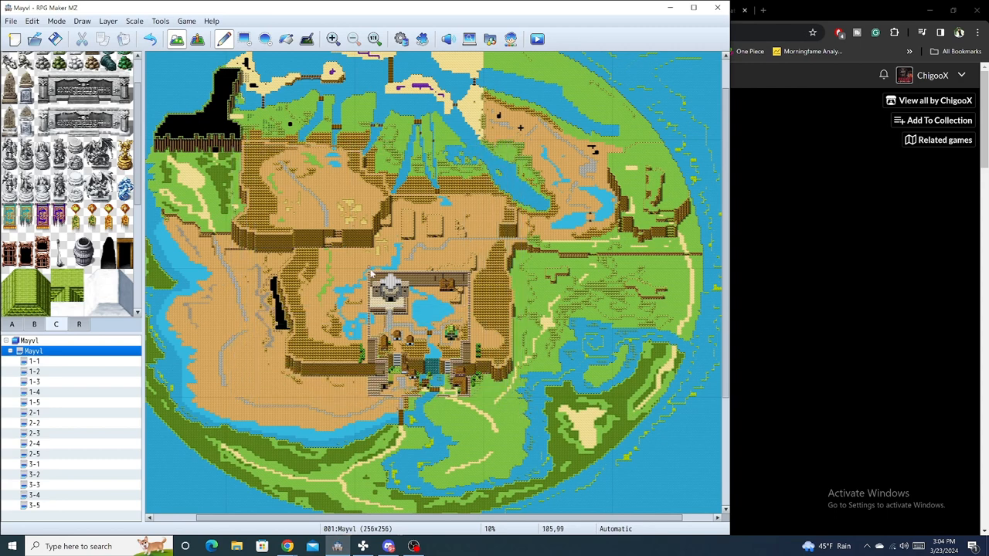
pyautogui.moveTo(719, 127)
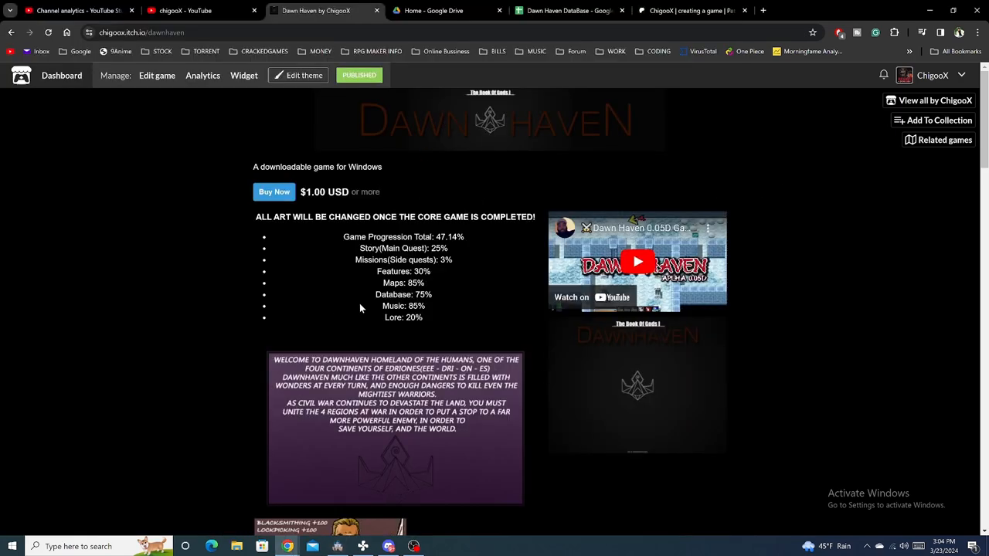
# Step: Highlight progress percentages through Database, then scroll through Gameplay and Human, Elf, Alakian cards
pyautogui.scroll(-3)
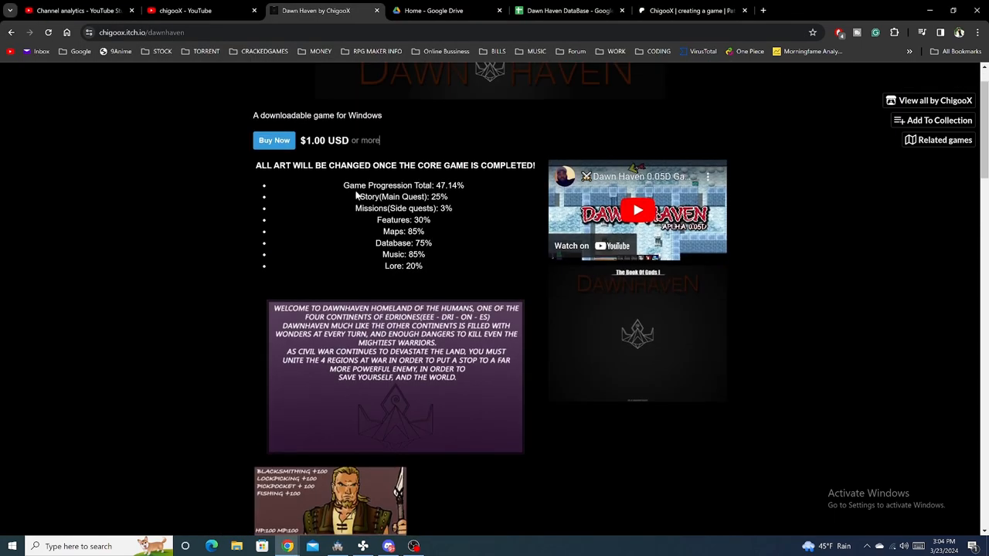
pyautogui.moveTo(344, 184); pyautogui.dragTo(423, 265)
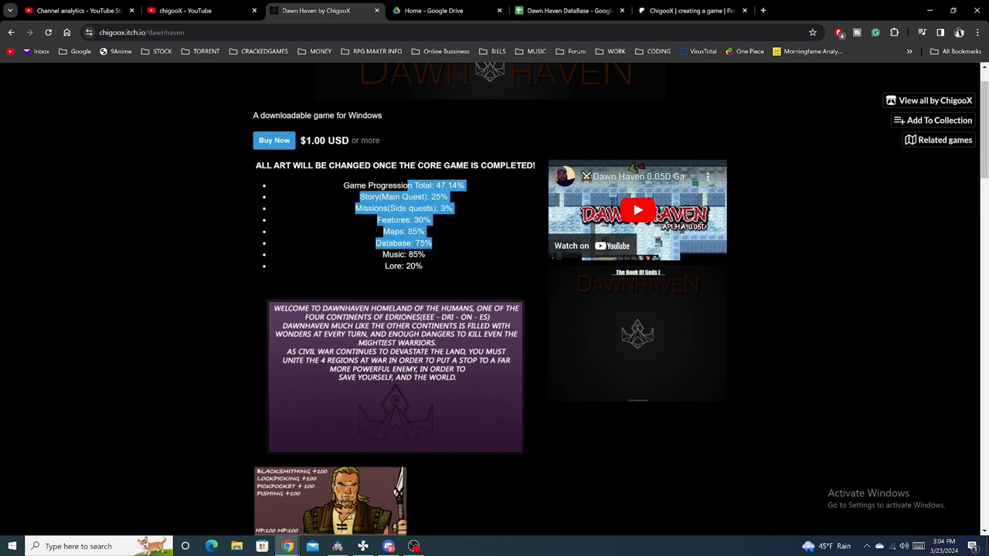
pyautogui.scroll(-3)
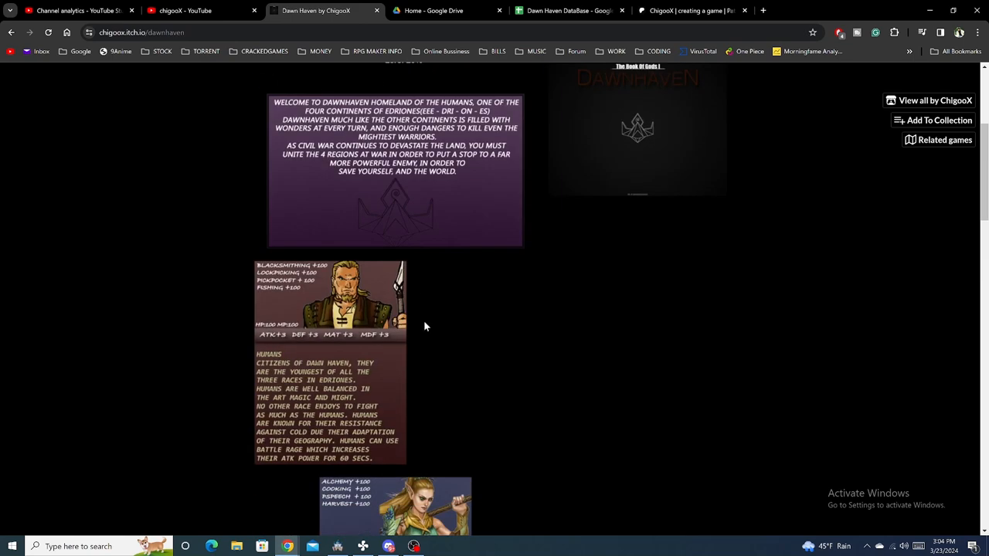
pyautogui.scroll(-3)
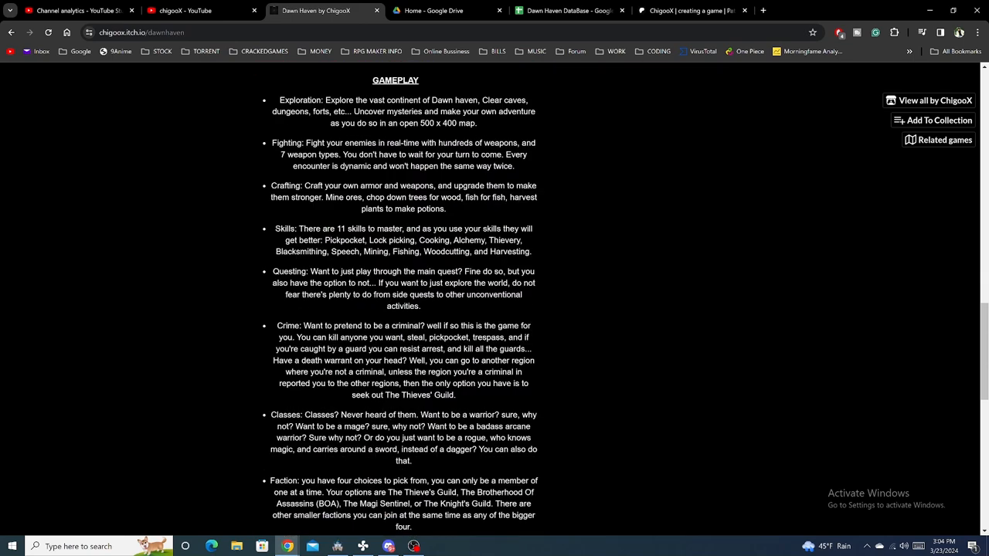
pyautogui.scroll(3)
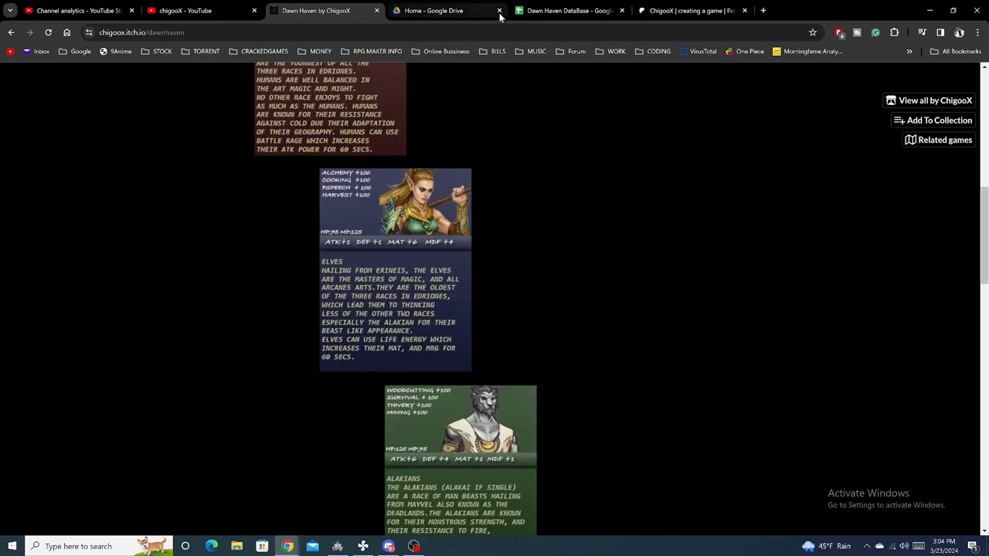
# Step: Browse ChigooX's Patreon recent posts, including the Dawn Haven 0.05D Download and Update
pyautogui.click(479, 10)
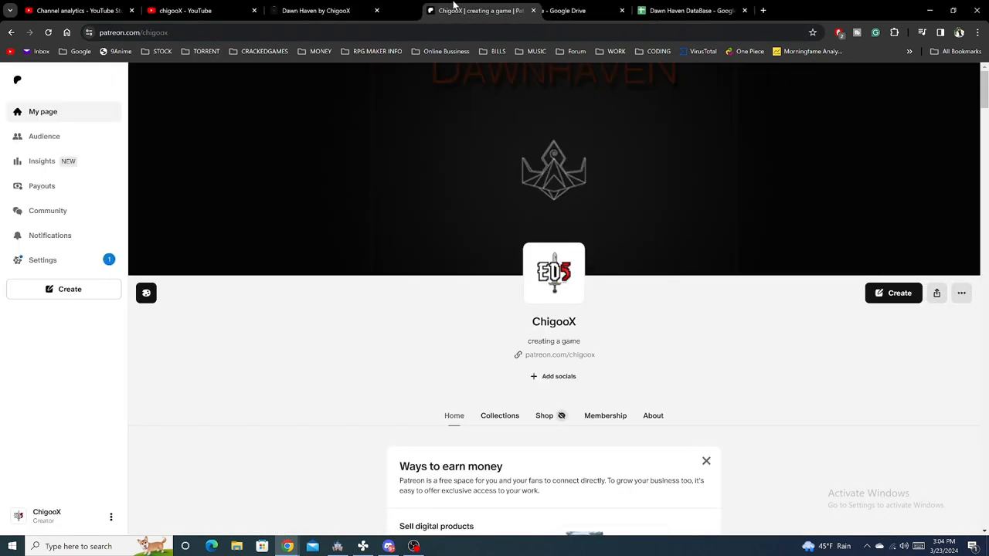
pyautogui.scroll(-3)
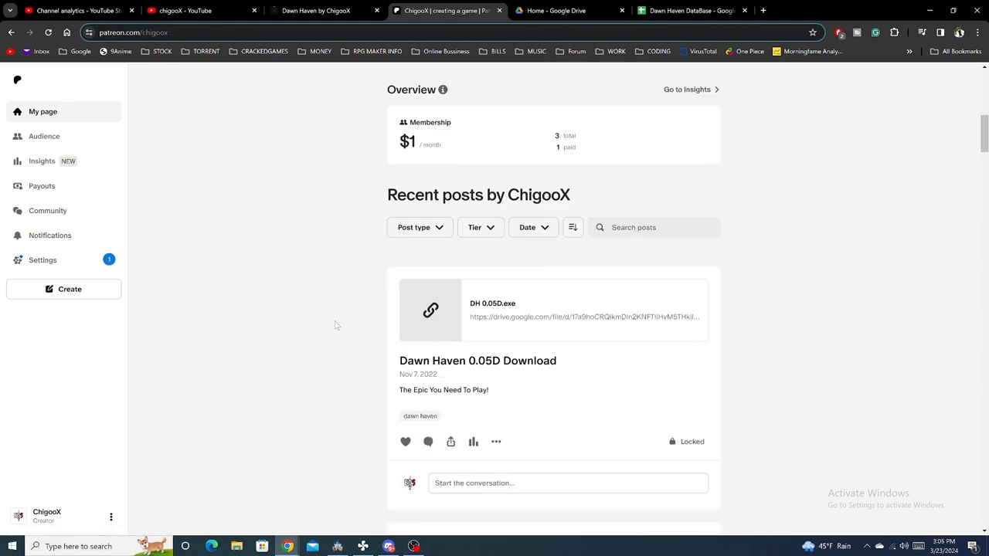
pyautogui.scroll(-3)
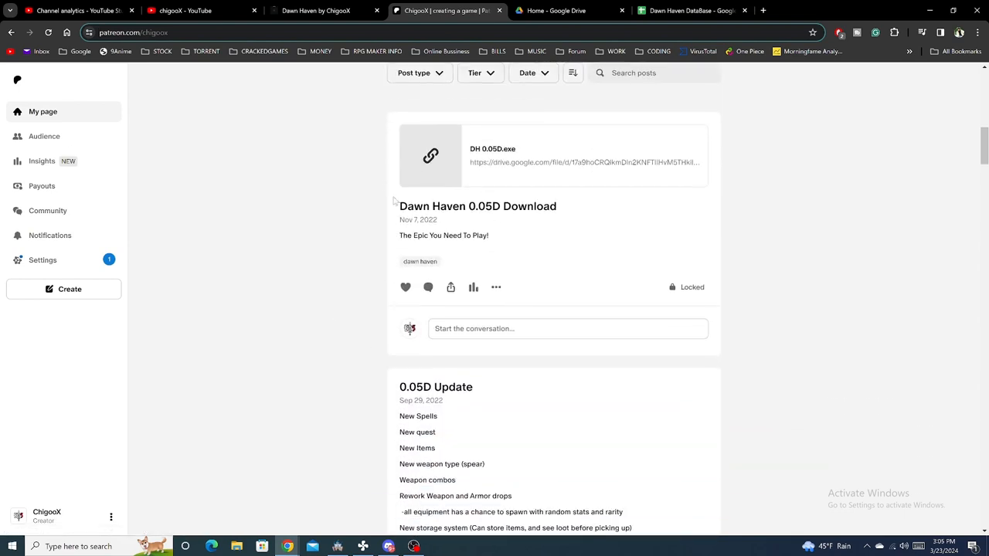
pyautogui.scroll(3)
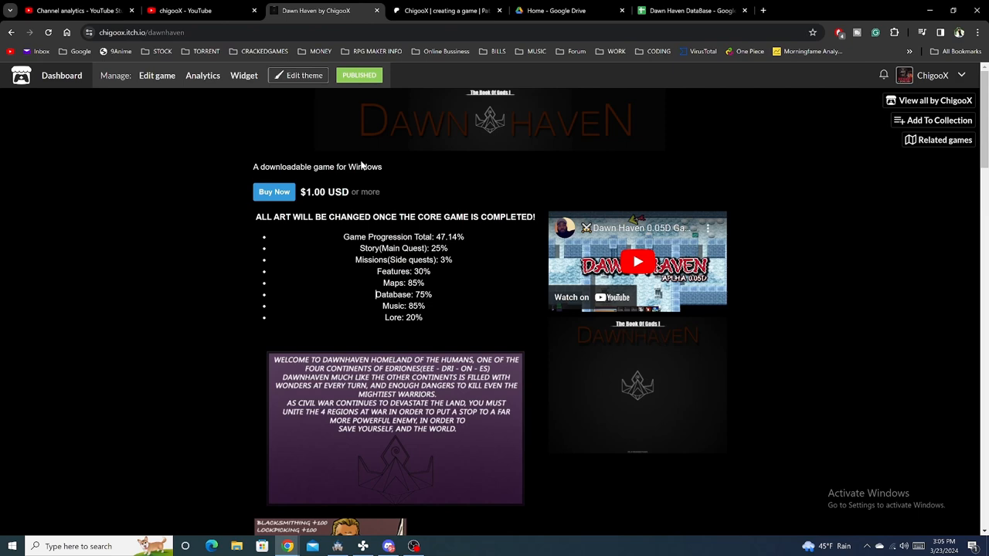
pyautogui.scroll(-3)
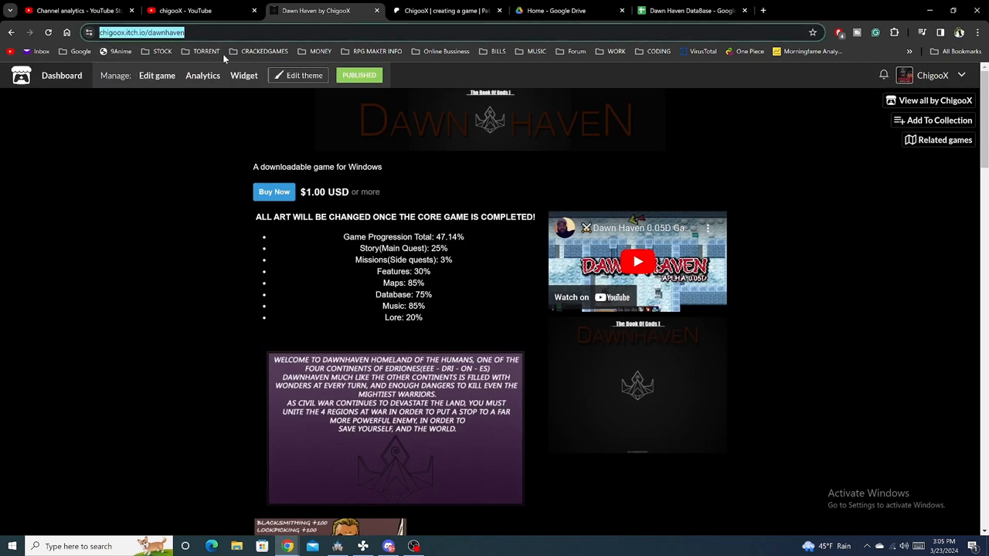
pyautogui.moveTo(224, 101)
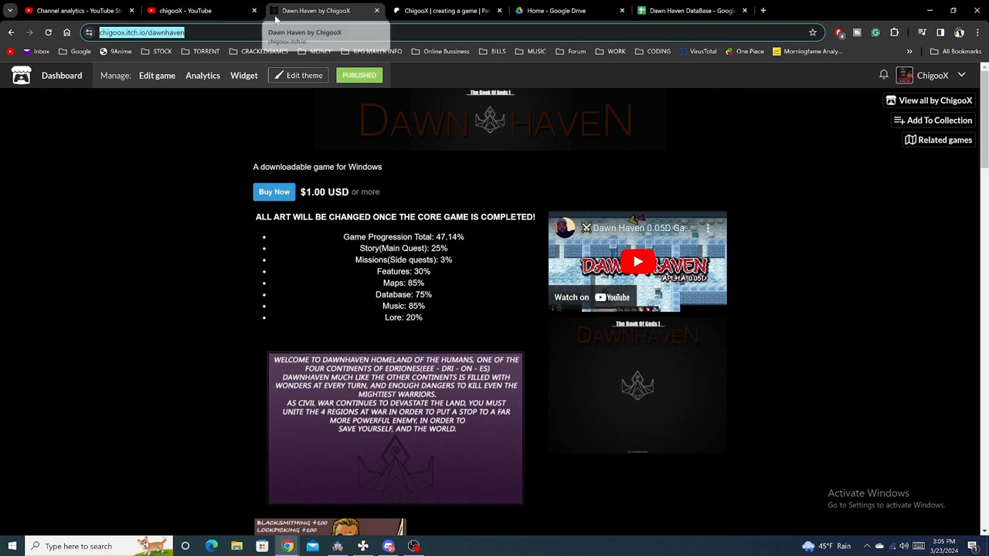
pyautogui.moveTo(312, 533)
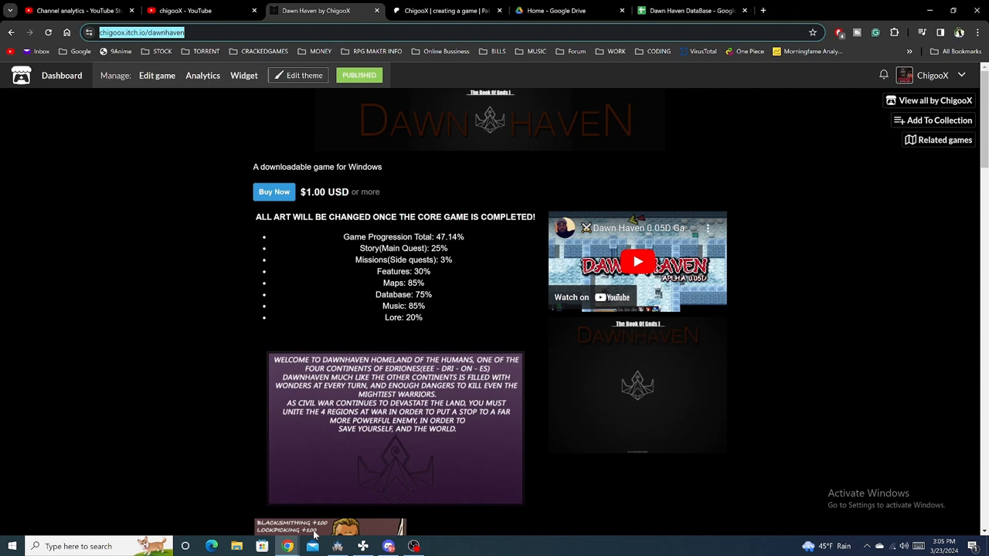
# Step: Bring the RPG Maker MZ window back to show the Mayvl overworld map
pyautogui.click(337, 546)
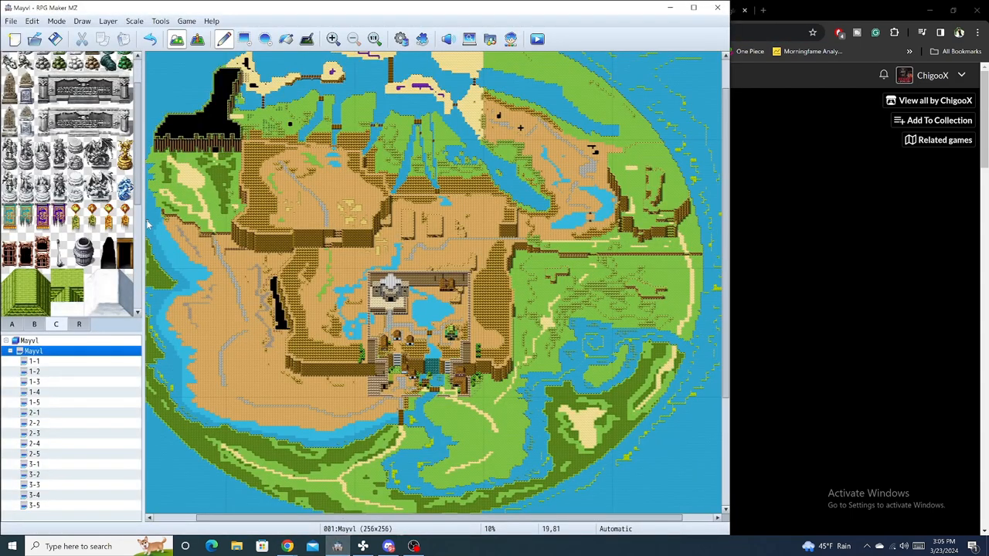
pyautogui.moveTo(363, 298)
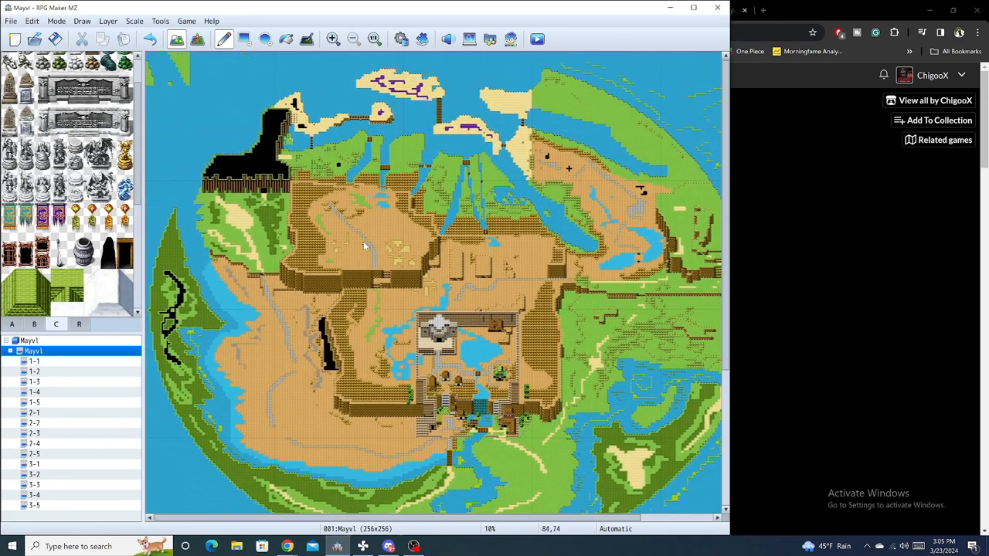
pyautogui.moveTo(618, 332)
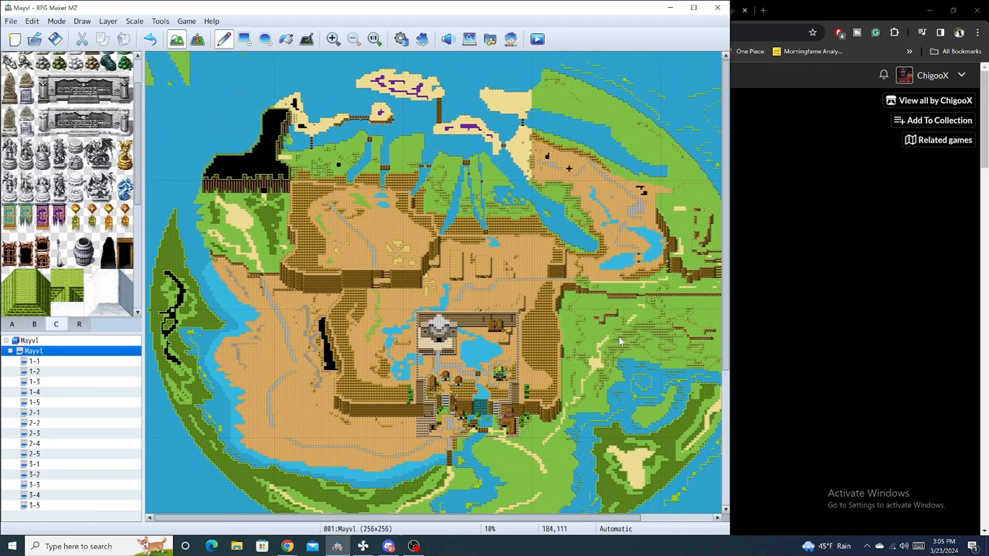
pyautogui.moveTo(610, 338)
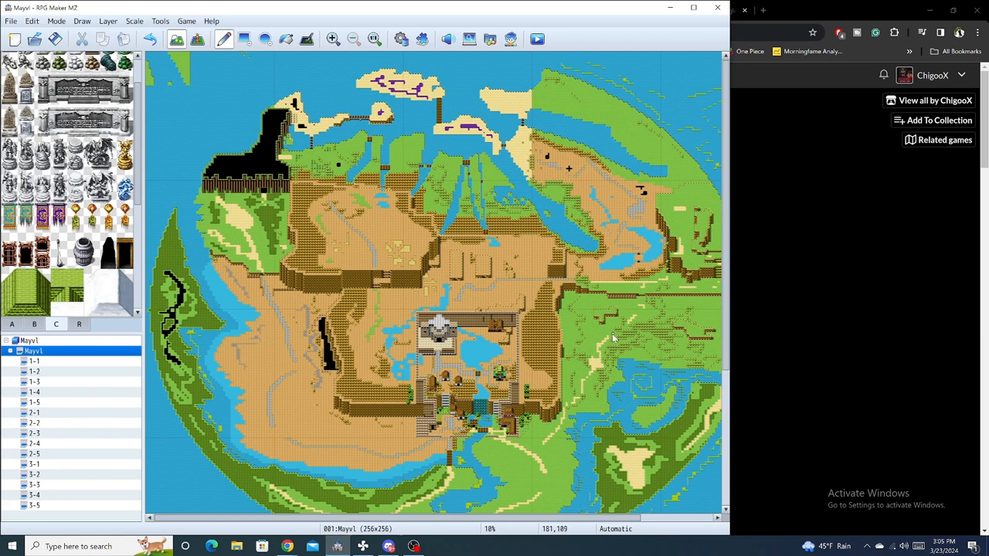
pyautogui.moveTo(722, 345)
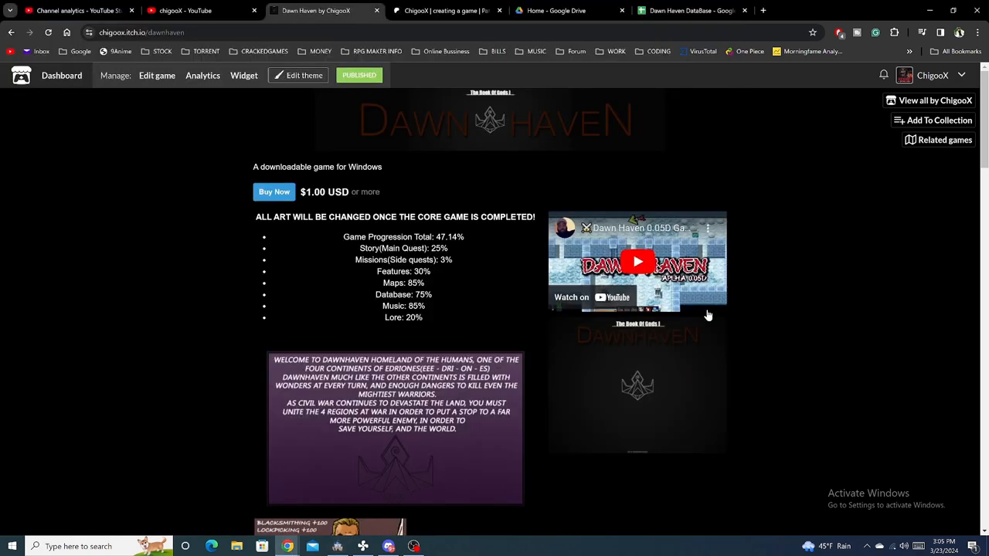
pyautogui.moveTo(610, 297)
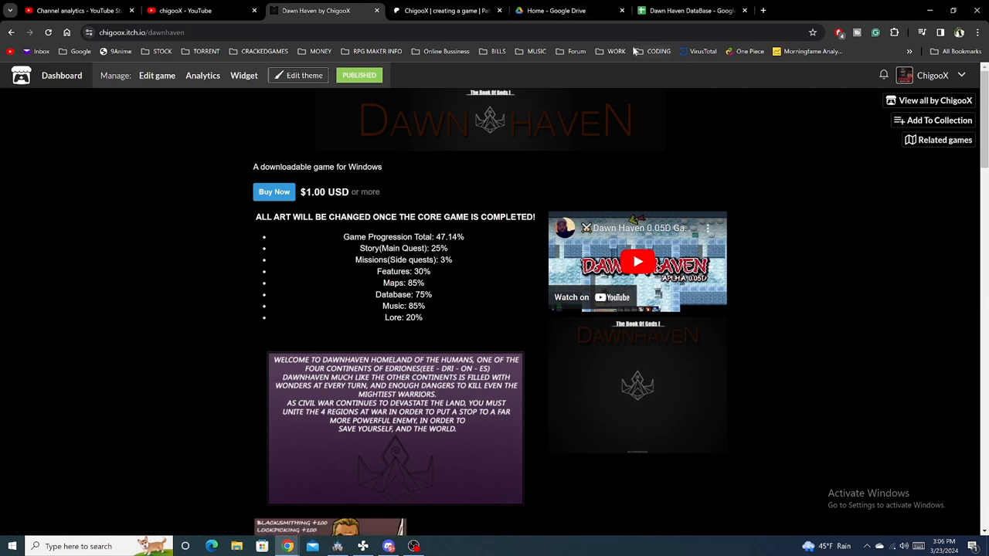
# Step: Open the Dawn Haven DataBase spreadsheet from the Google Drive home list
pyautogui.click(568, 11)
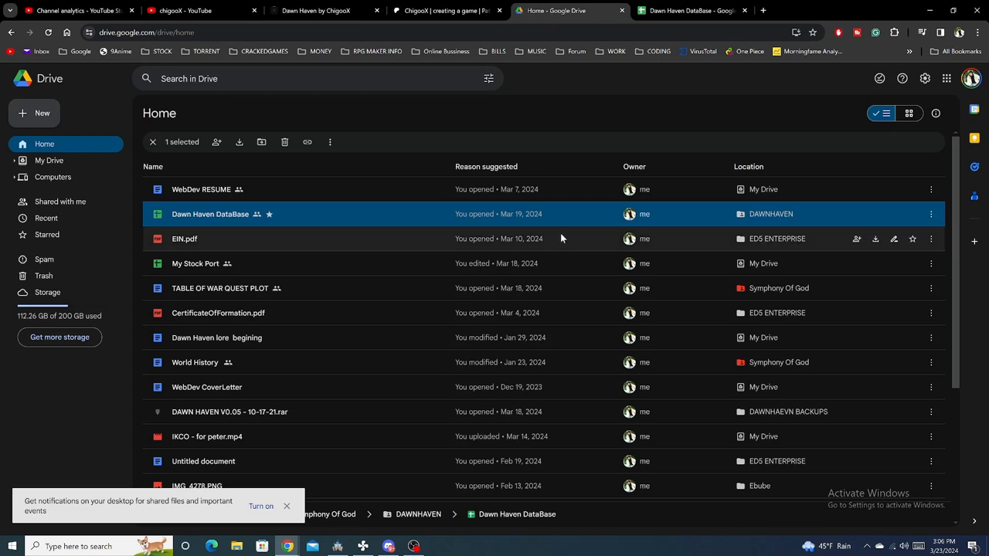
pyautogui.click(688, 10)
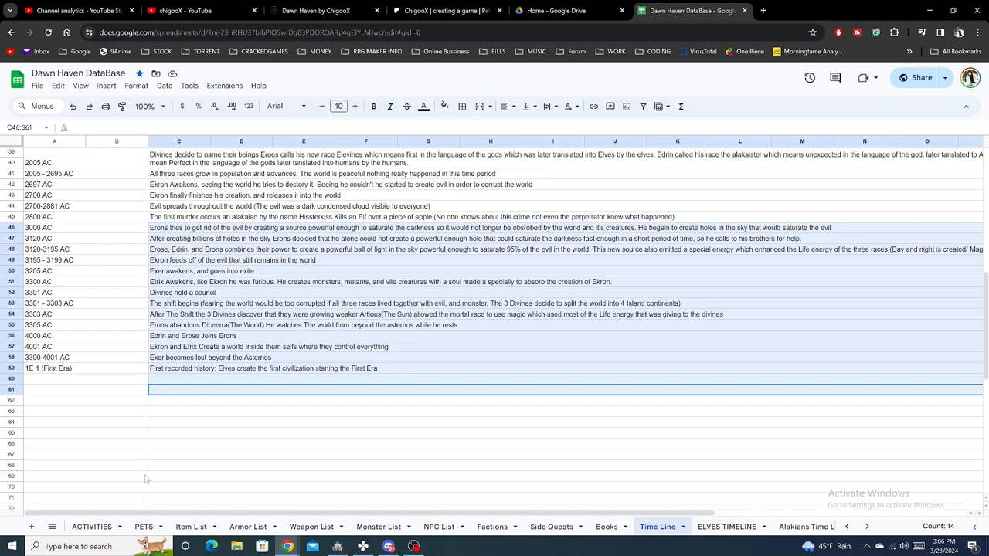
pyautogui.scroll(-3)
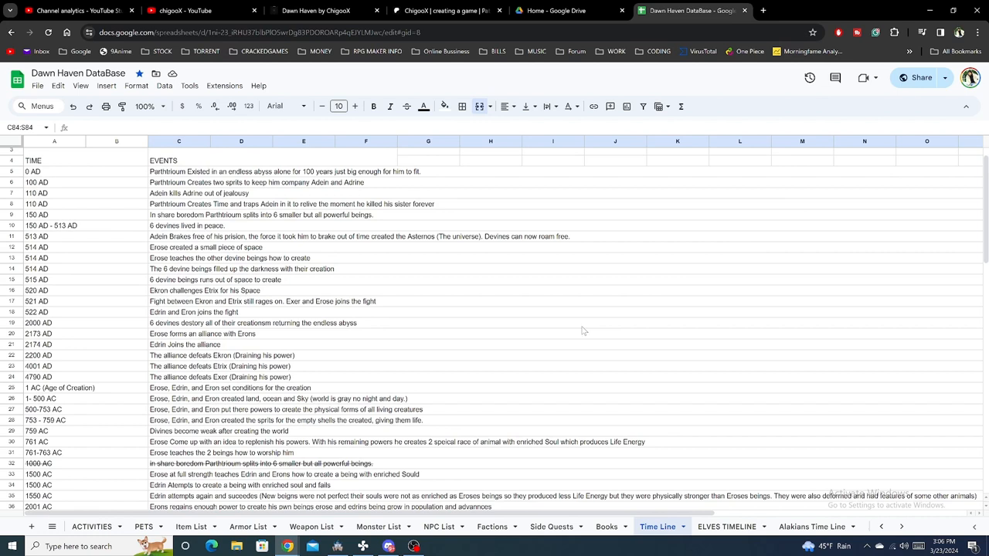
pyautogui.click(178, 312)
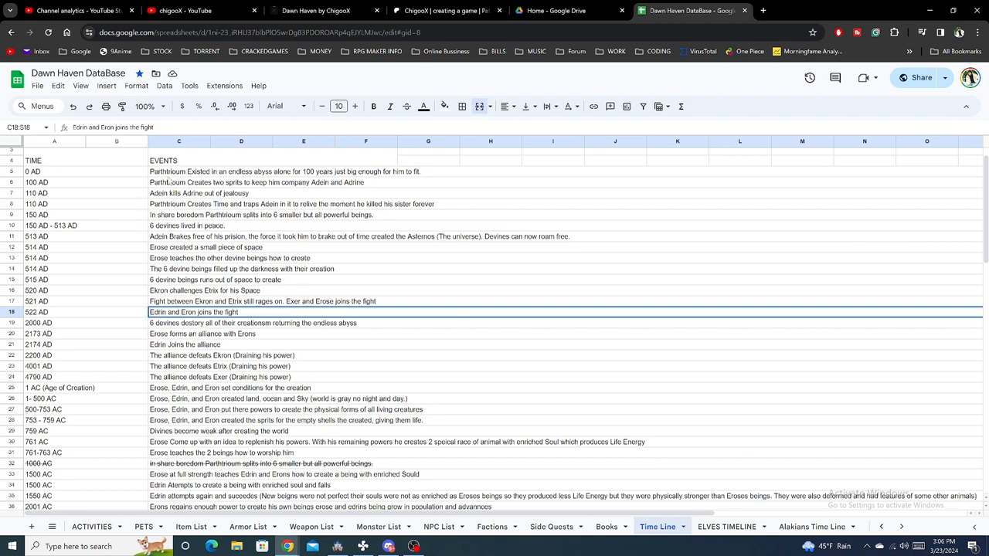
pyautogui.click(178, 171)
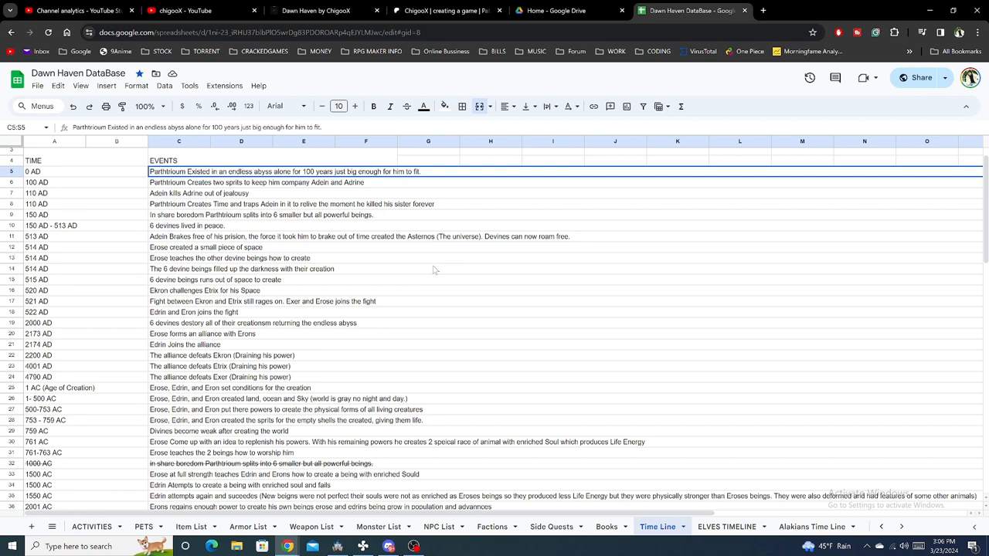
pyautogui.moveTo(122, 365)
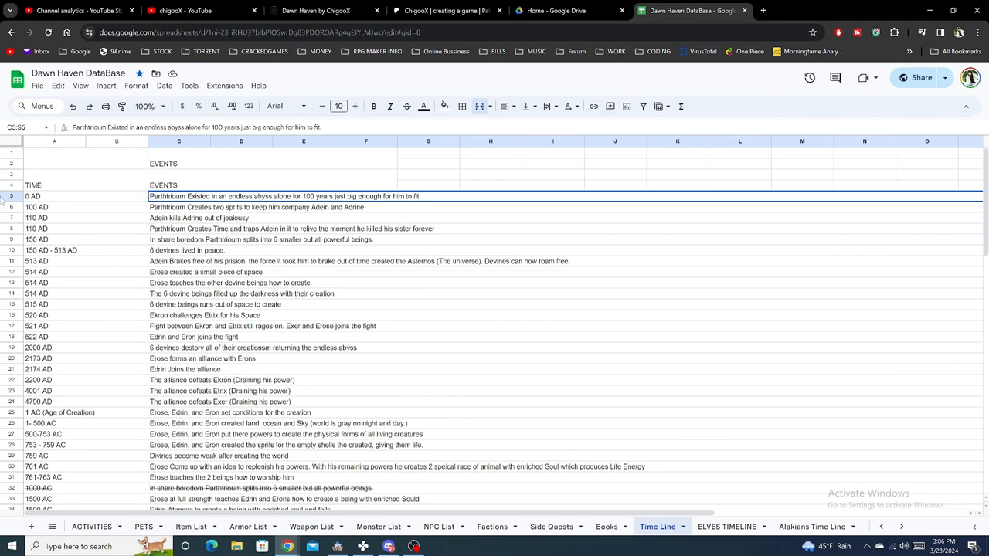
pyautogui.scroll(-3)
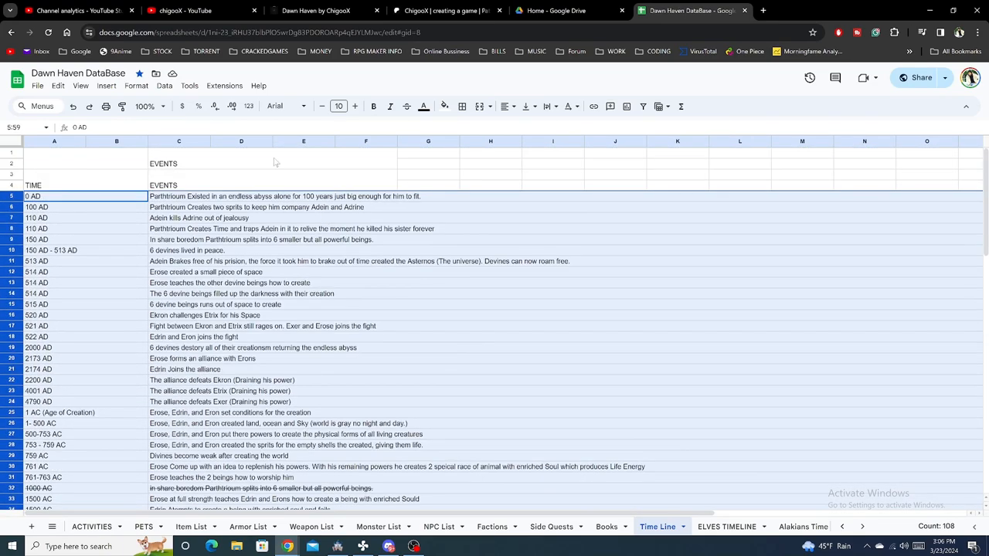
pyautogui.click(178, 304)
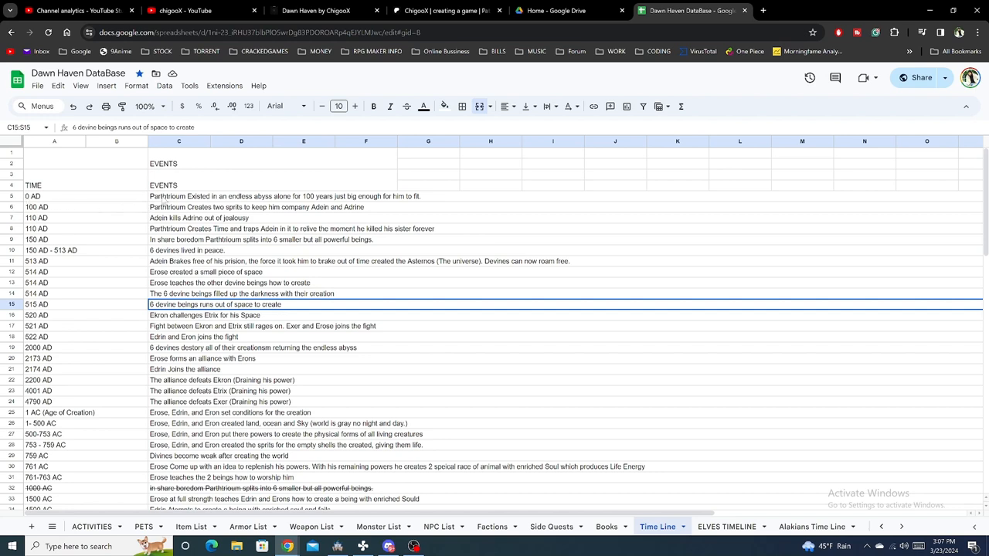
pyautogui.click(179, 195)
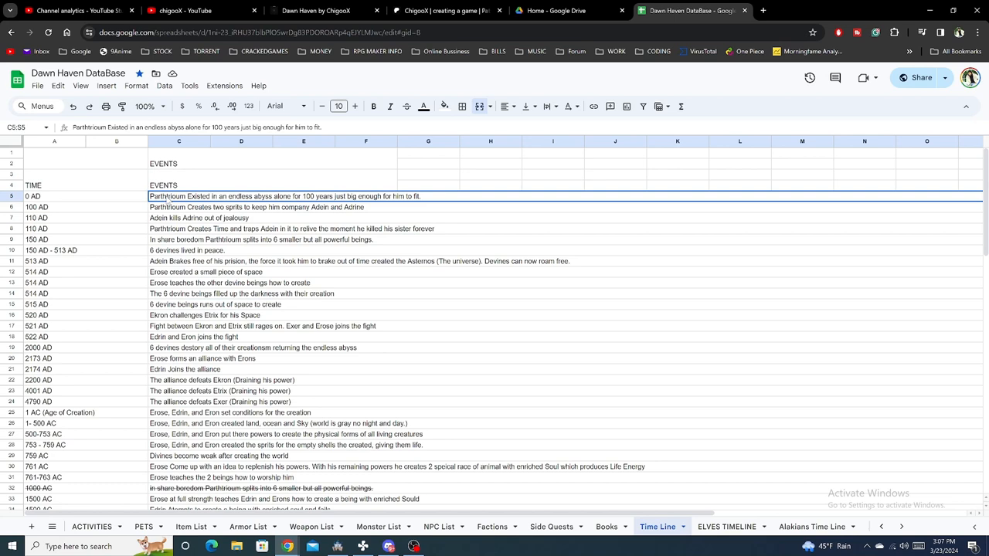
pyautogui.click(178, 208)
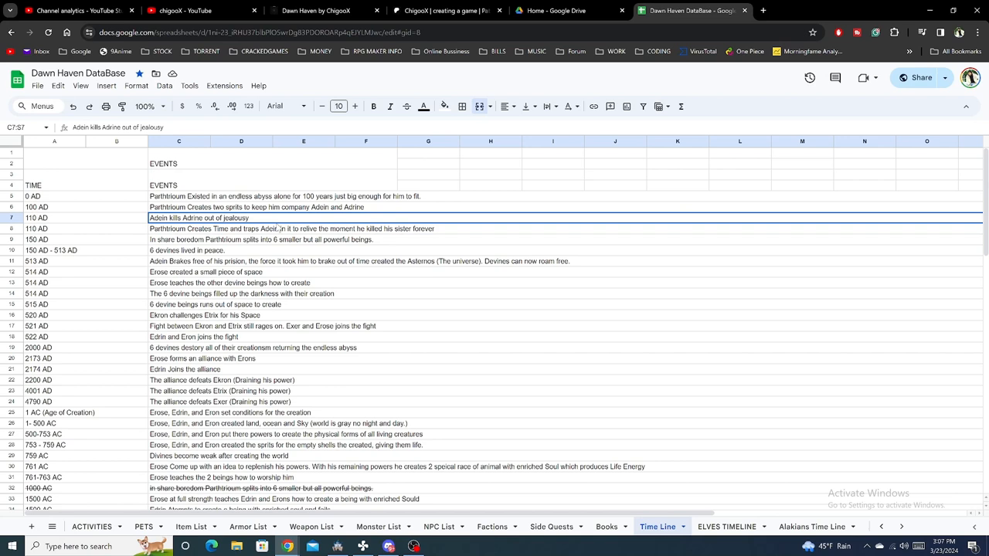
pyautogui.moveTo(277, 230)
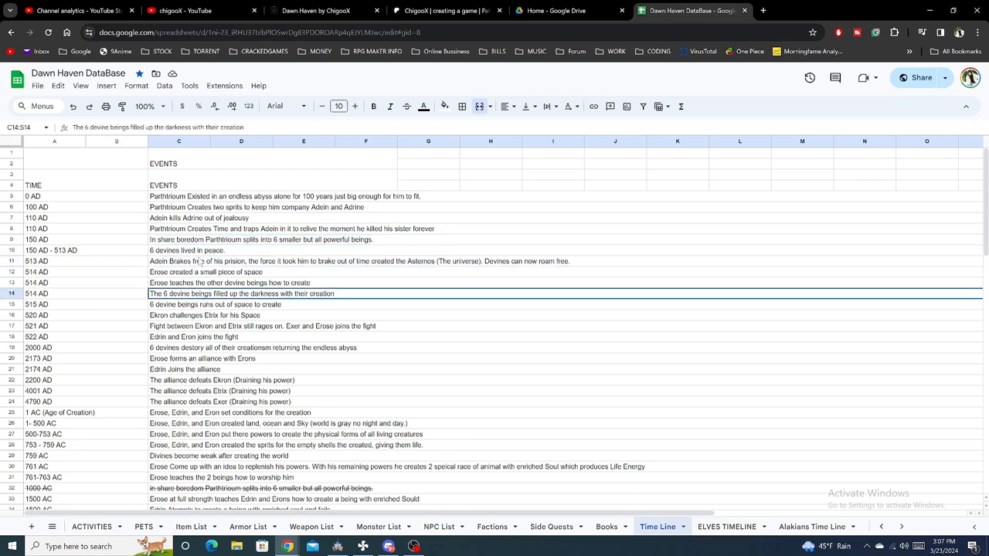
pyautogui.scroll(-3)
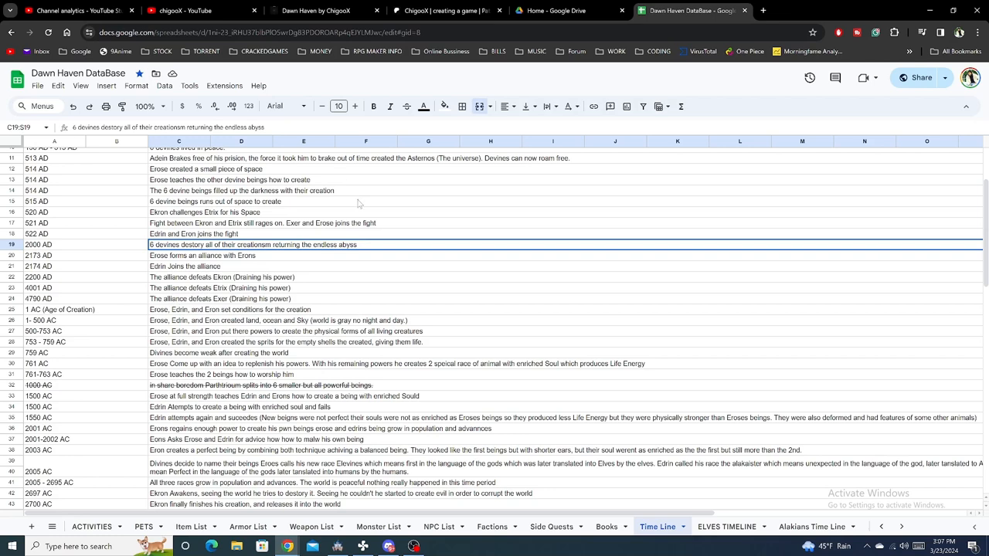
pyautogui.moveTo(268, 355)
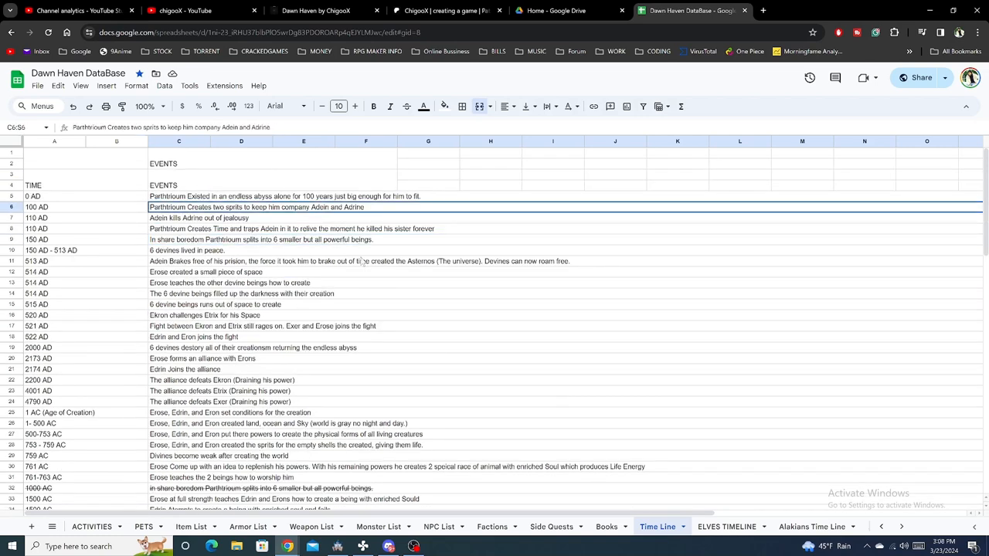
# Step: Read Time Line events from Exer's defeat through Etrix Awakens, then open ELVES TIMELINE
pyautogui.scroll(-3)
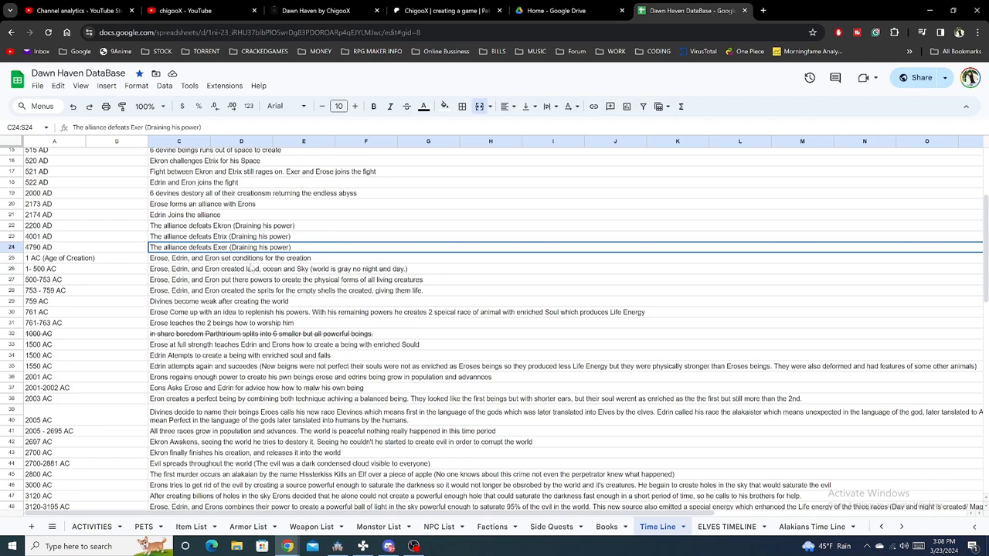
pyautogui.click(229, 257)
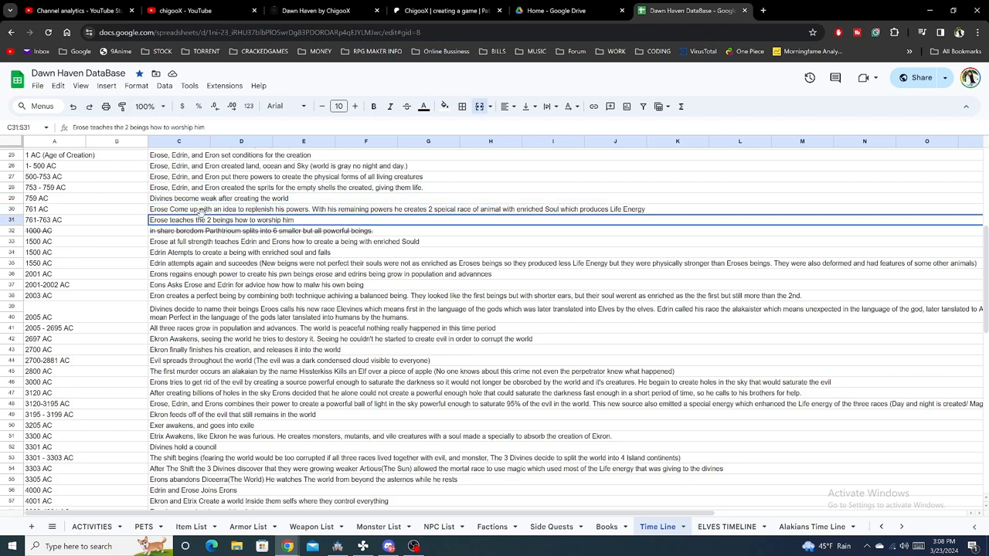
pyautogui.click(179, 284)
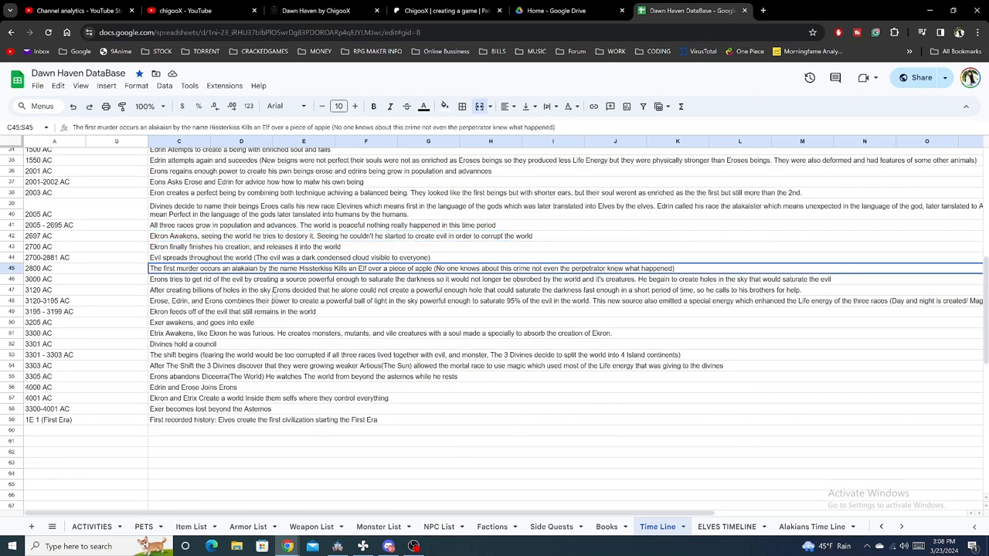
pyautogui.moveTo(368, 305)
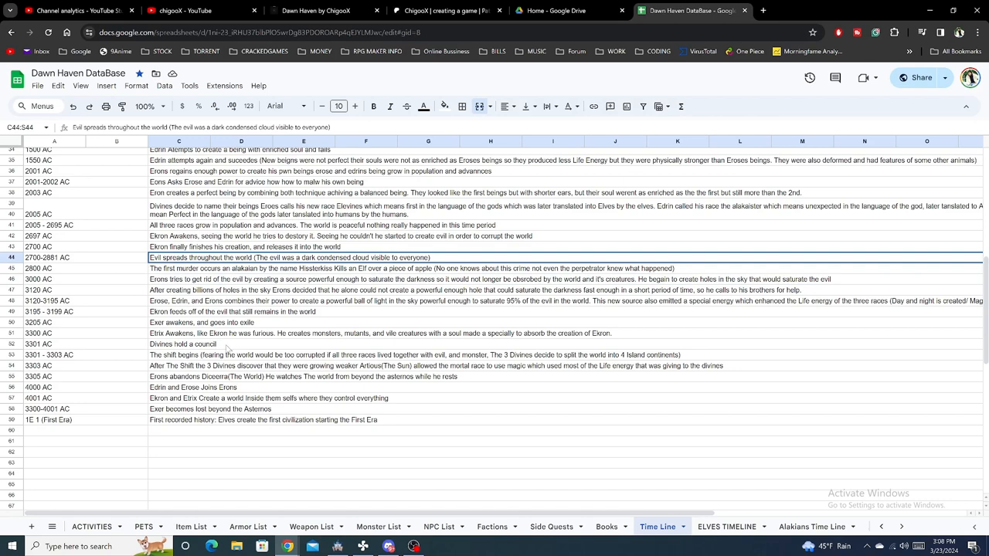
pyautogui.moveTo(315, 312)
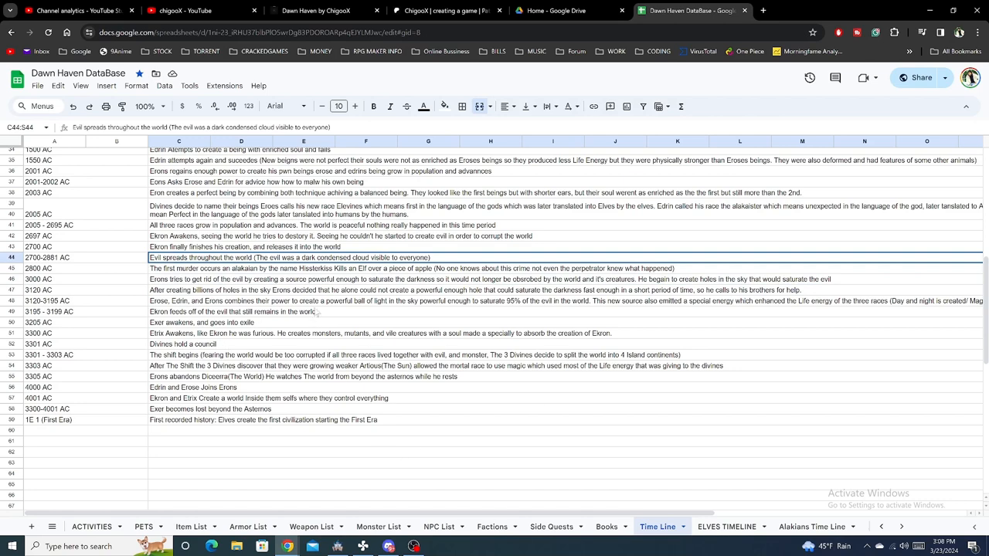
pyautogui.click(242, 311)
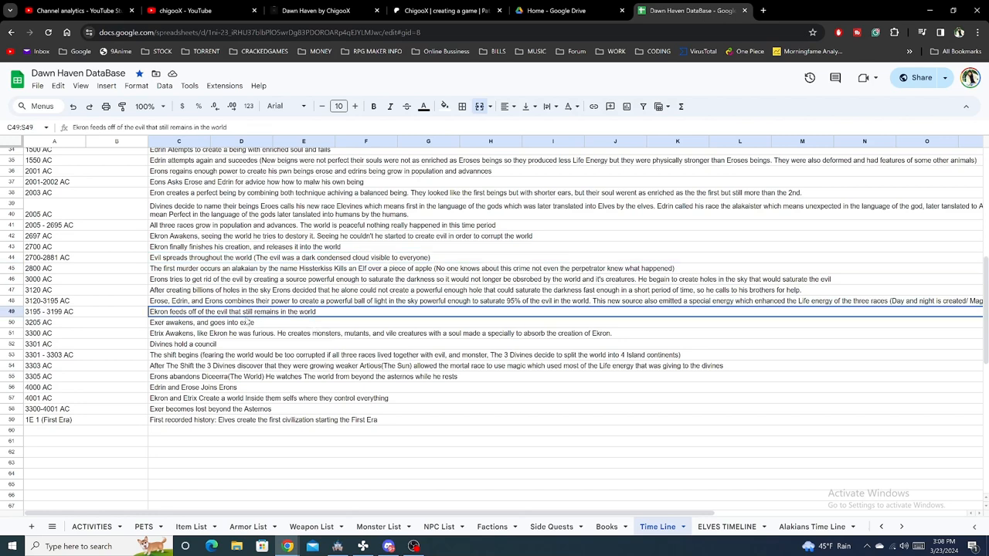
pyautogui.click(247, 365)
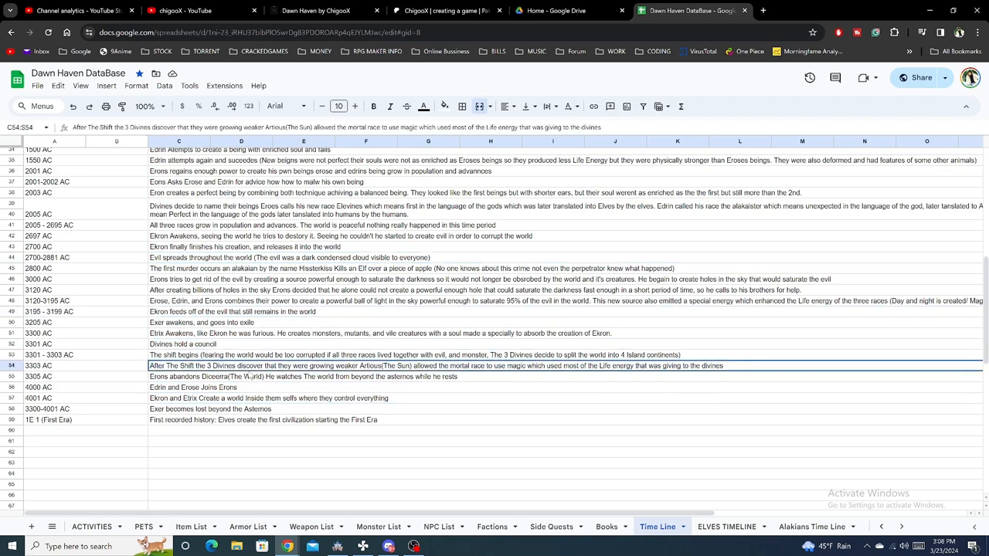
pyautogui.scroll(-3)
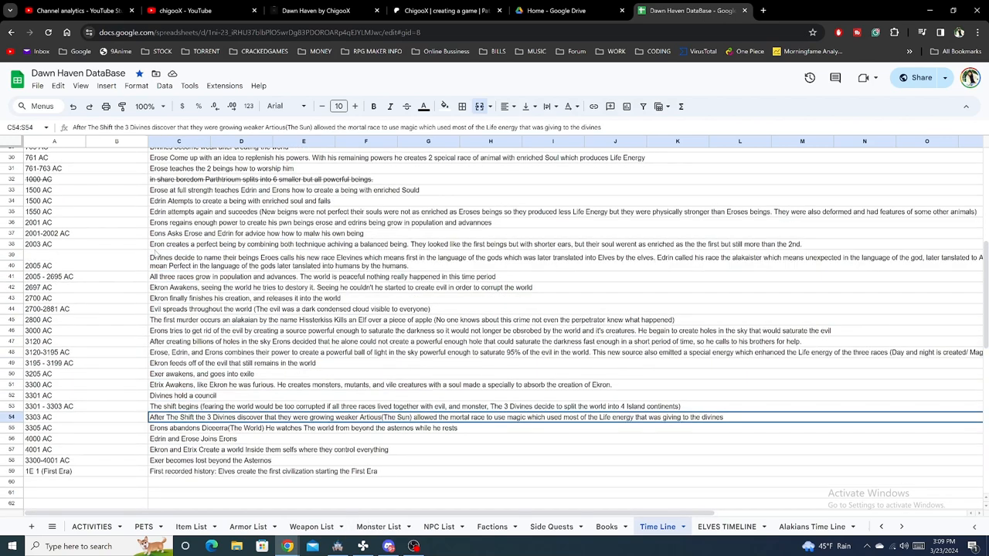
pyautogui.click(183, 396)
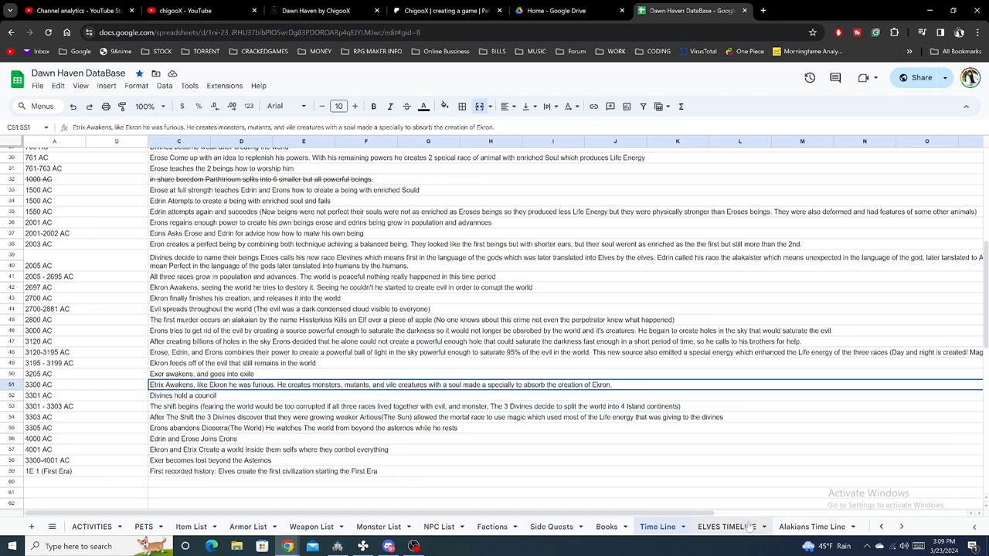
pyautogui.click(727, 527)
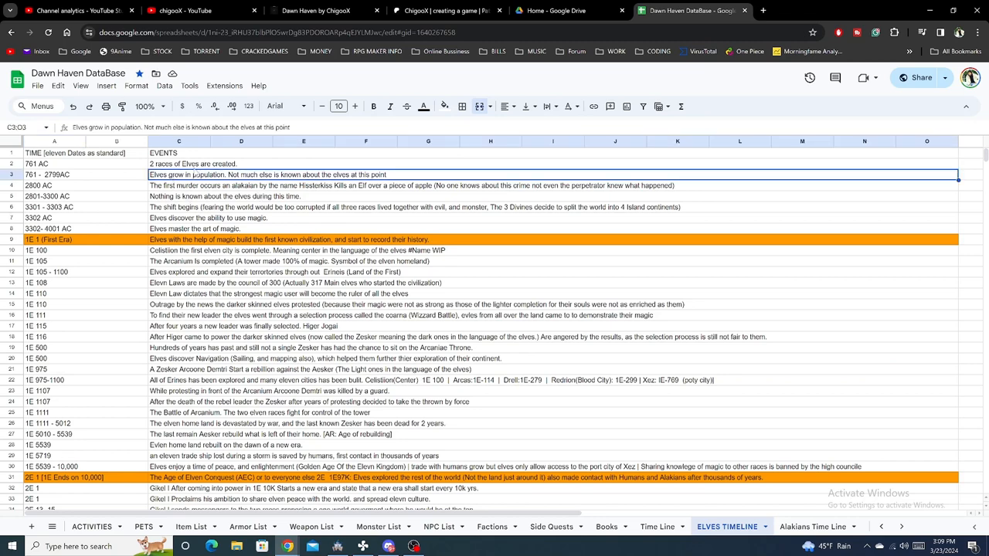
# Step: Read Elves population, Arcanium, Gikel army and HighFire entries, then open Alakians Time Line
pyautogui.click(192, 164)
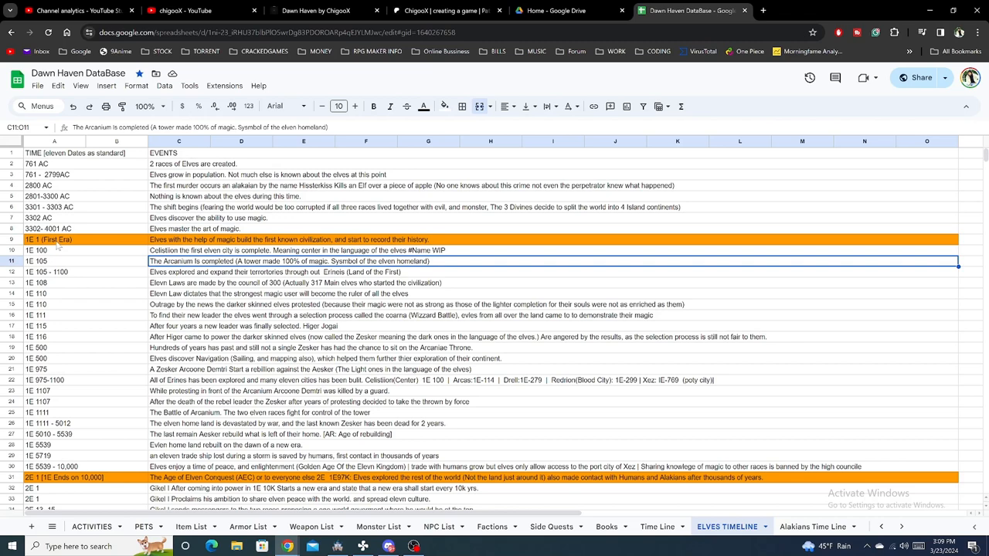
pyautogui.click(54, 229)
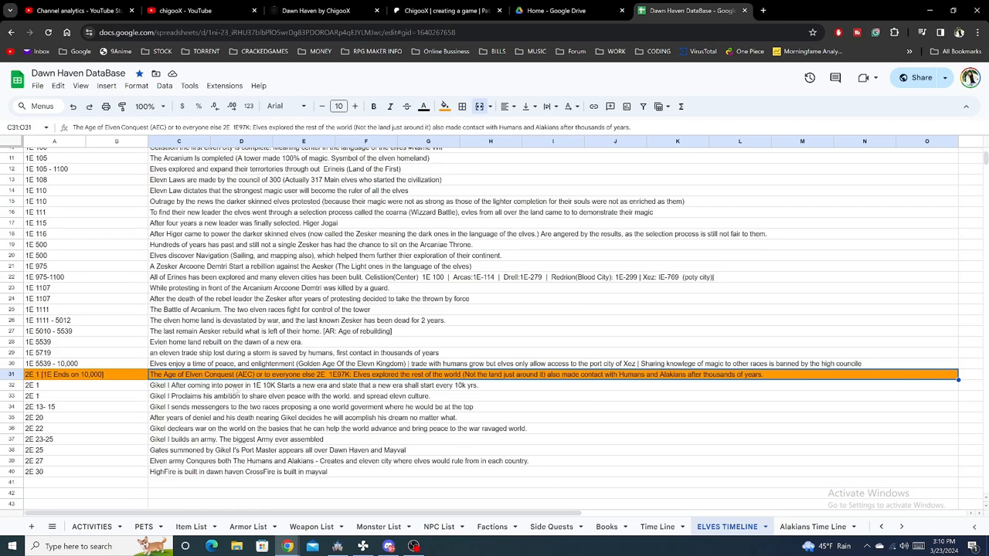
pyautogui.moveTo(351, 392)
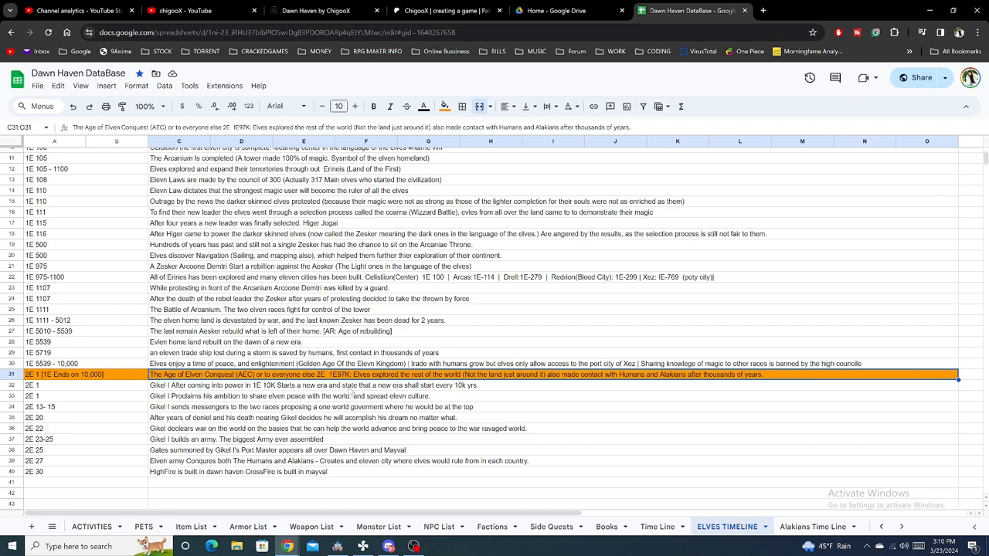
pyautogui.click(178, 385)
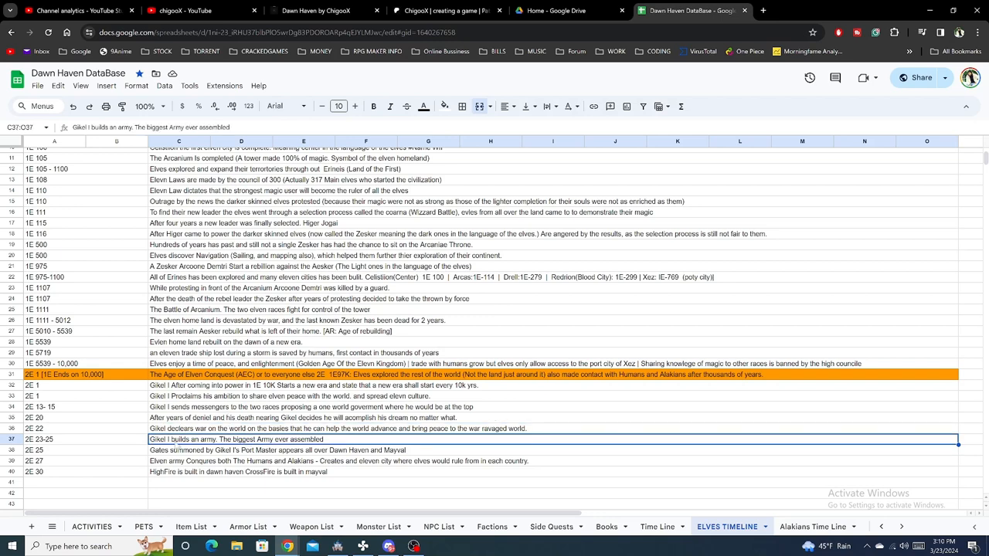
pyautogui.click(182, 472)
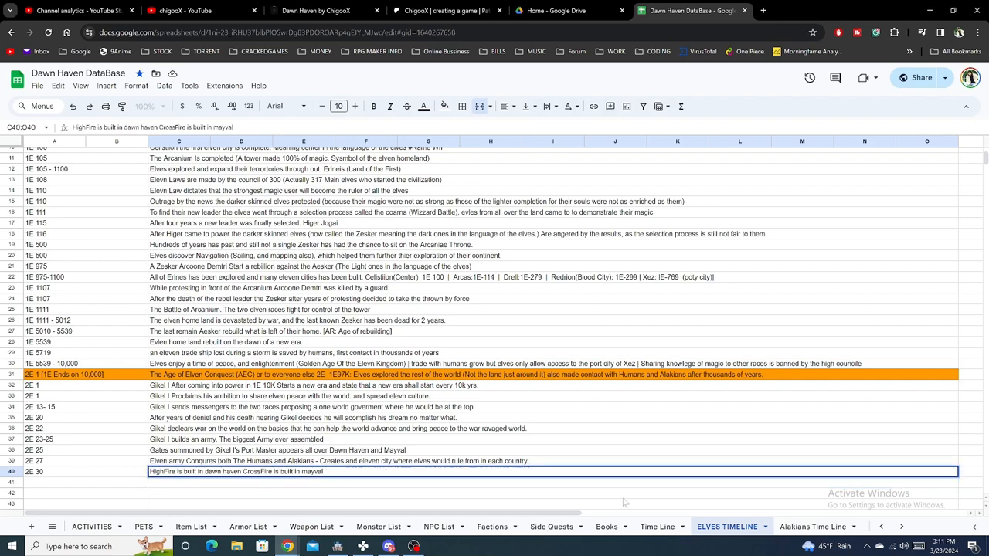
pyautogui.click(812, 526)
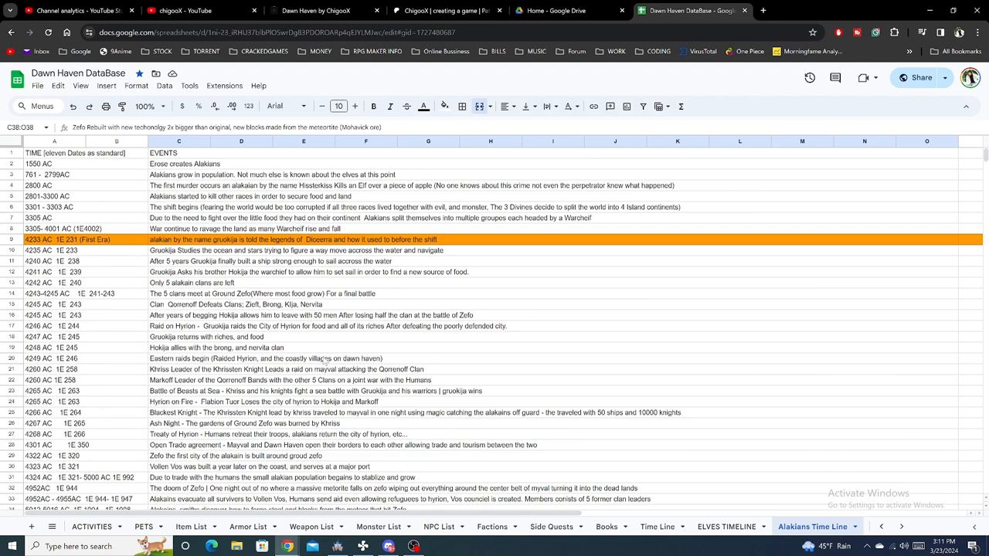
pyautogui.scroll(-3)
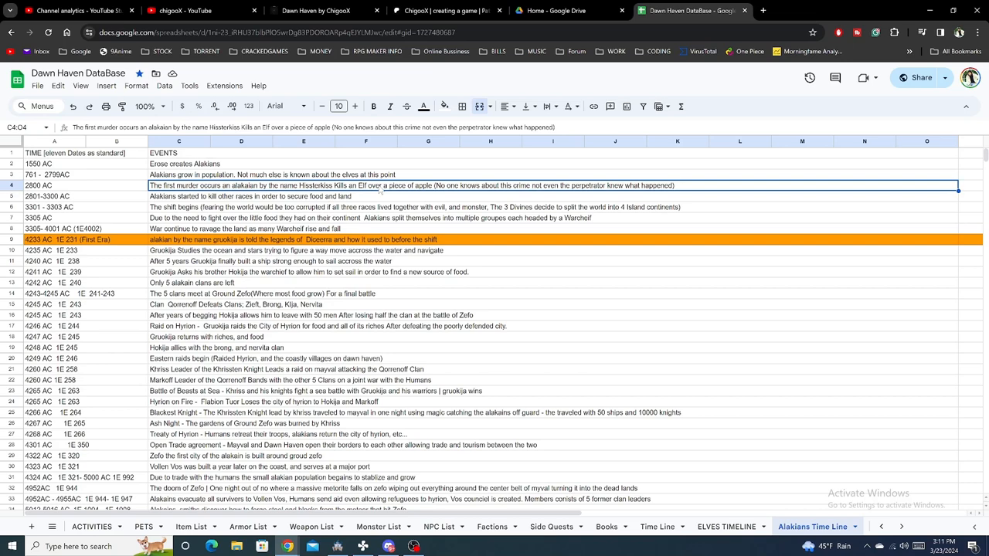
pyautogui.click(178, 197)
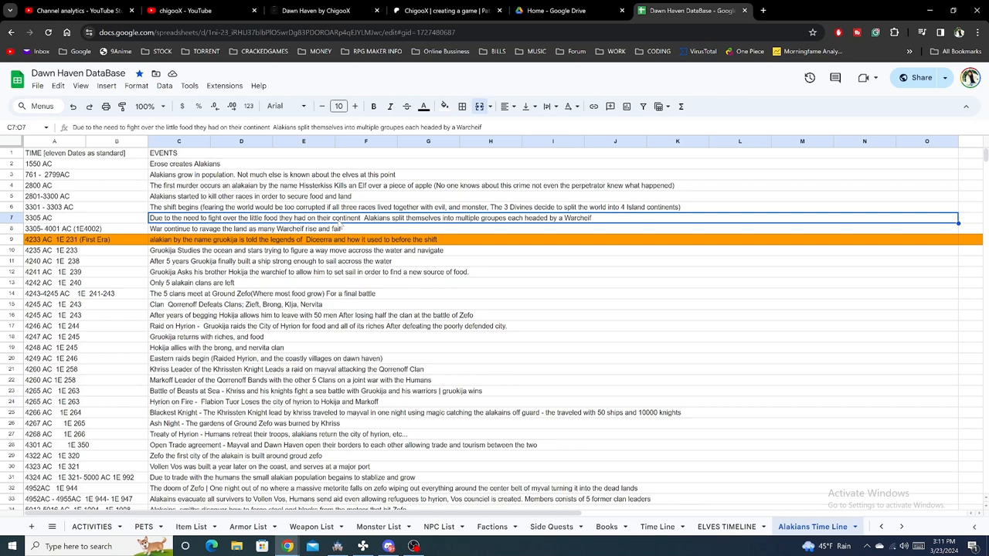
pyautogui.moveTo(292, 243)
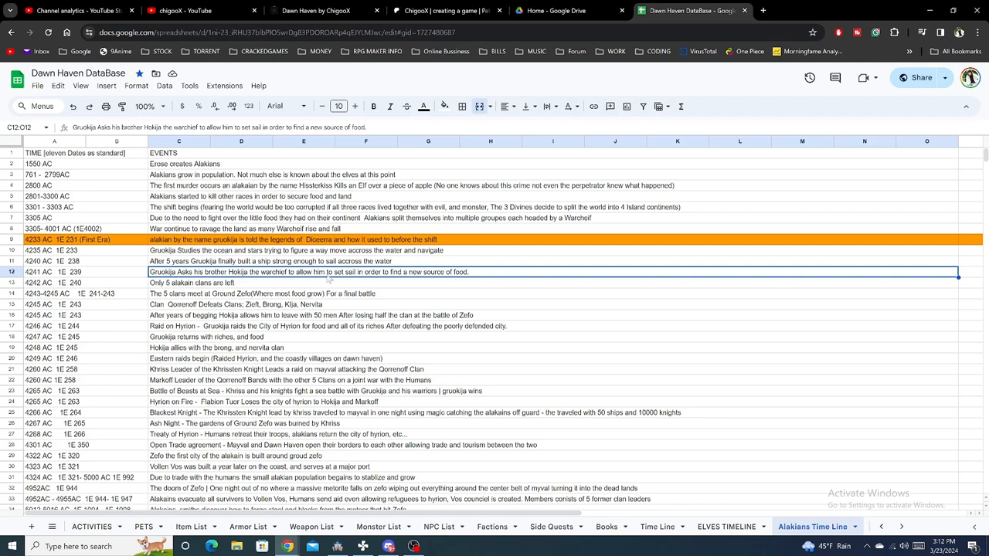
pyautogui.moveTo(194, 241)
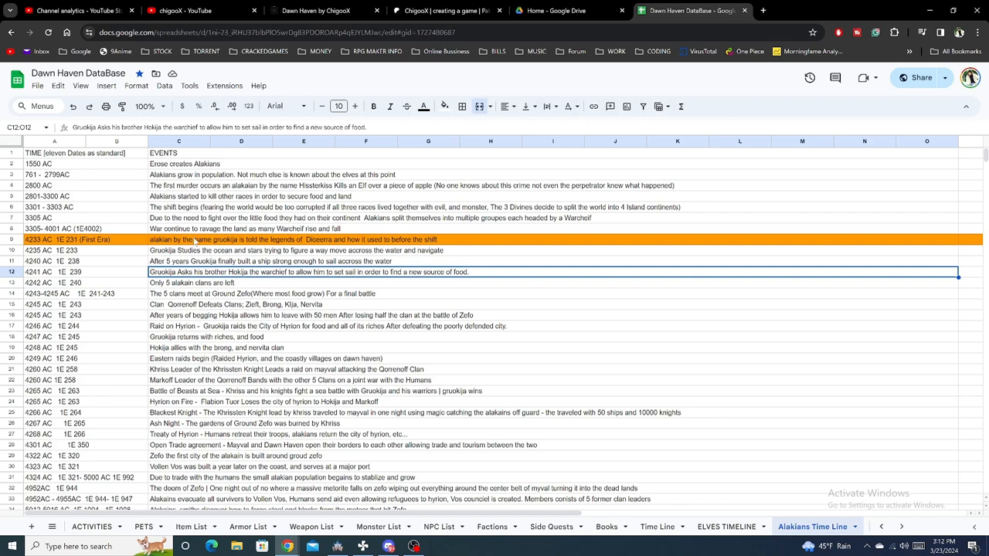
pyautogui.moveTo(253, 276)
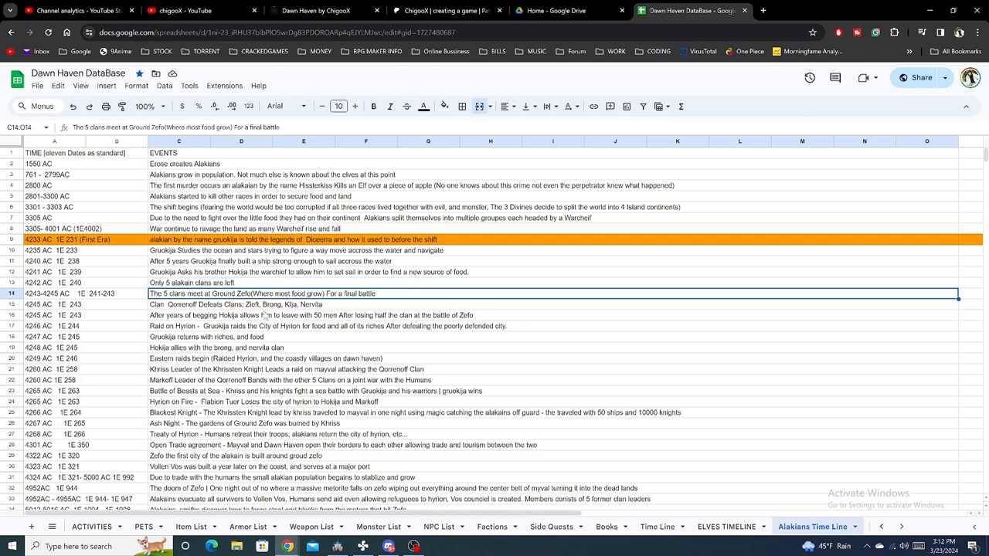
pyautogui.moveTo(338, 314)
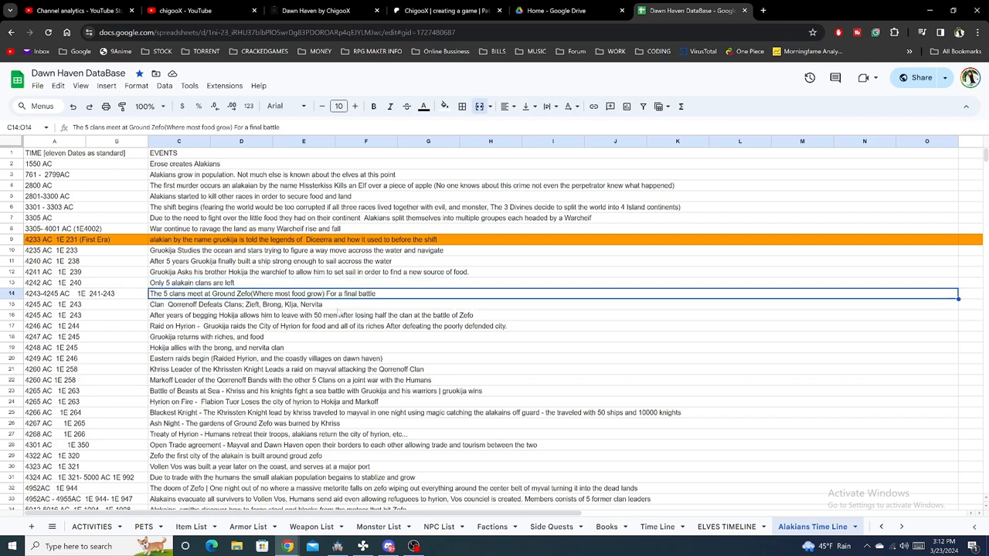
pyautogui.click(237, 304)
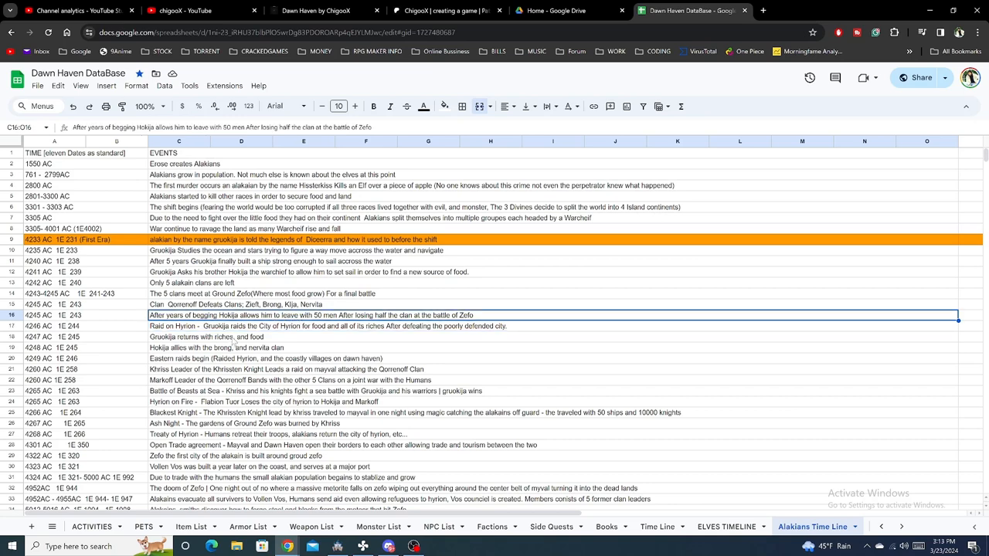
pyautogui.click(232, 369)
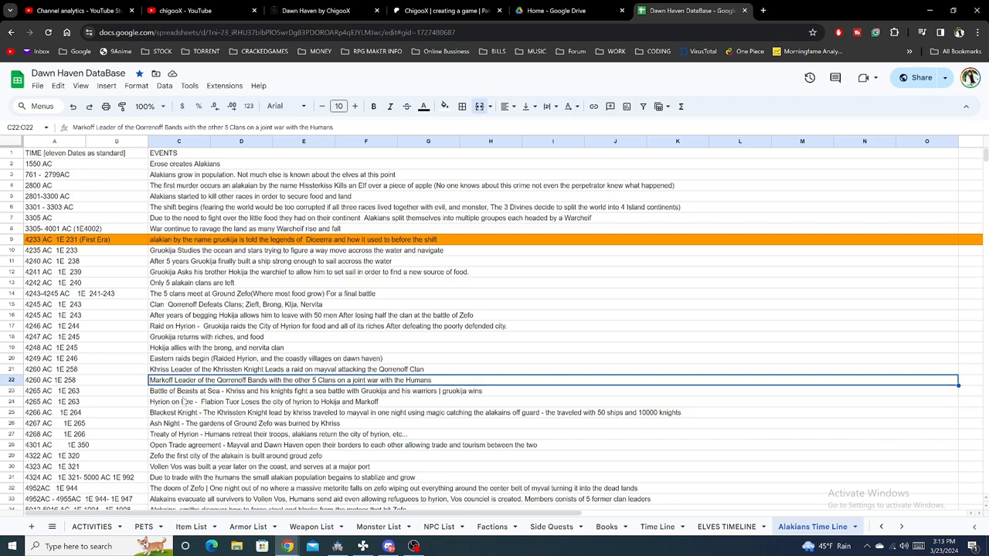
pyautogui.moveTo(229, 348)
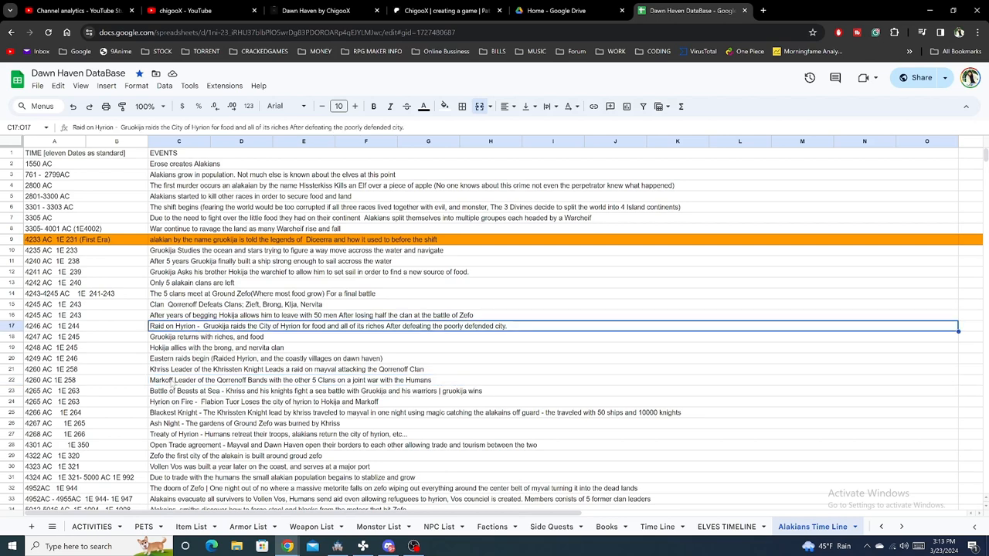
pyautogui.click(206, 337)
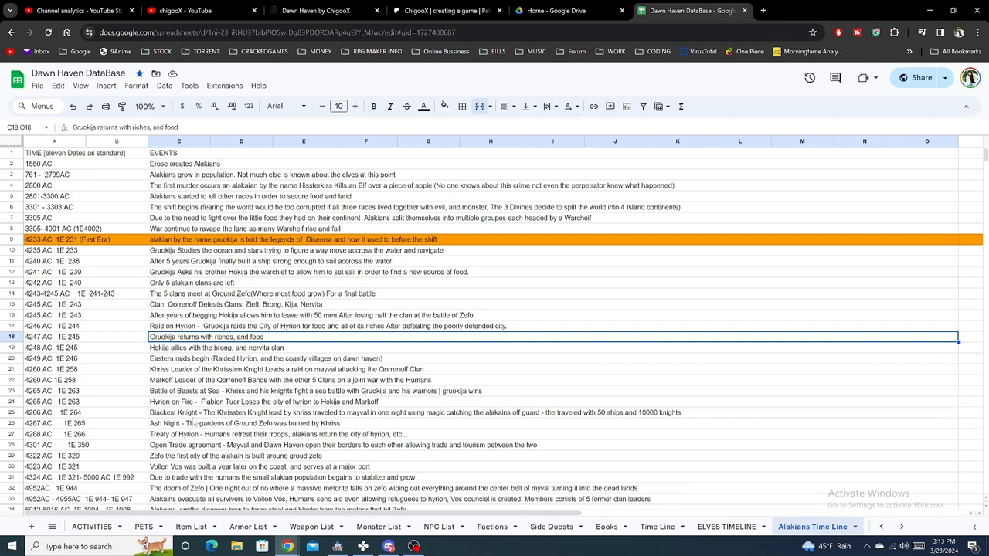
pyautogui.moveTo(337, 402)
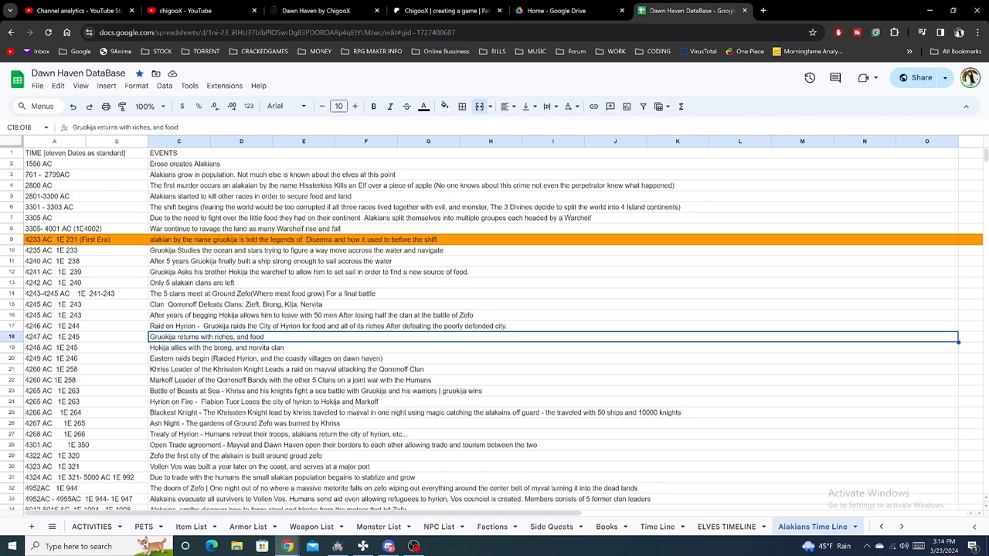
pyautogui.click(179, 391)
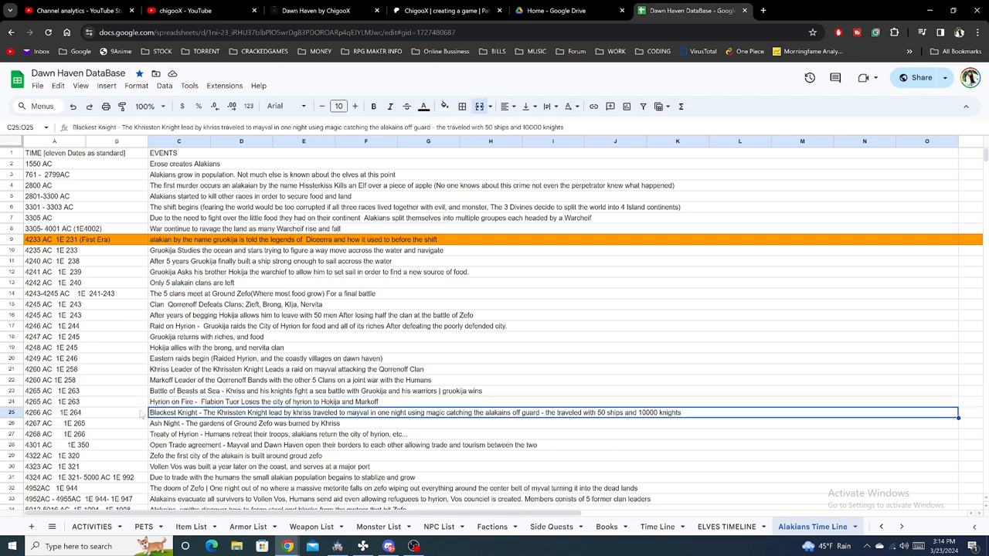
pyautogui.moveTo(656, 426)
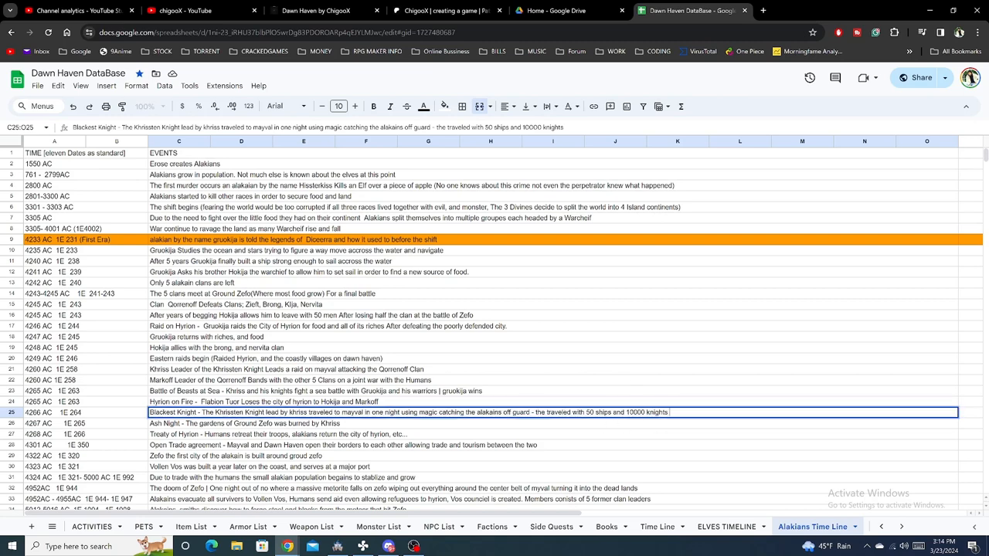
pyautogui.click(179, 423)
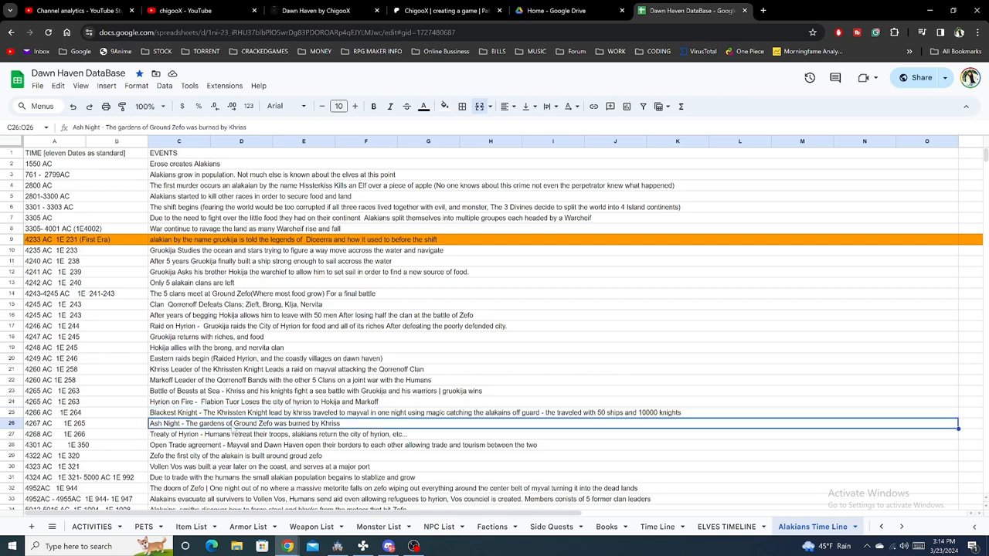
pyautogui.click(242, 433)
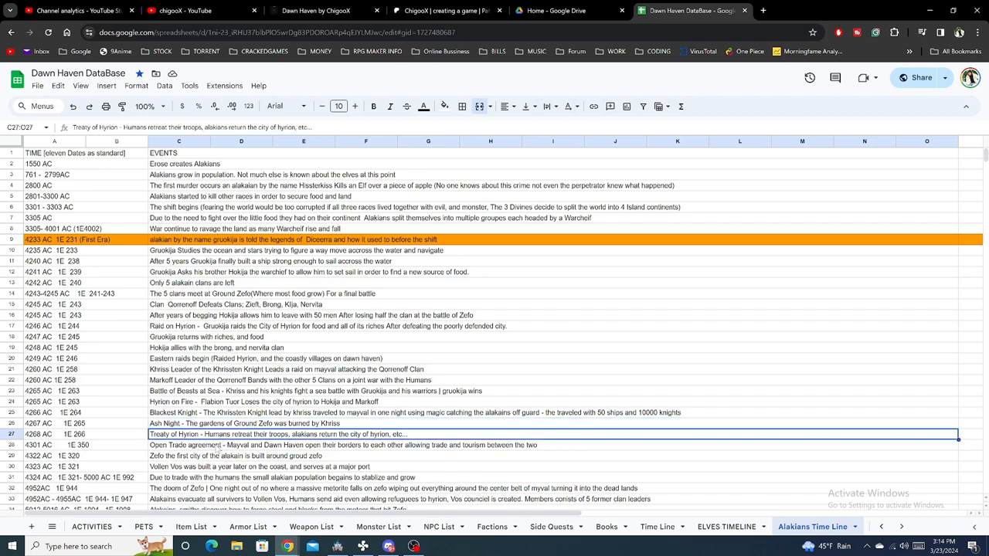
pyautogui.moveTo(341, 442)
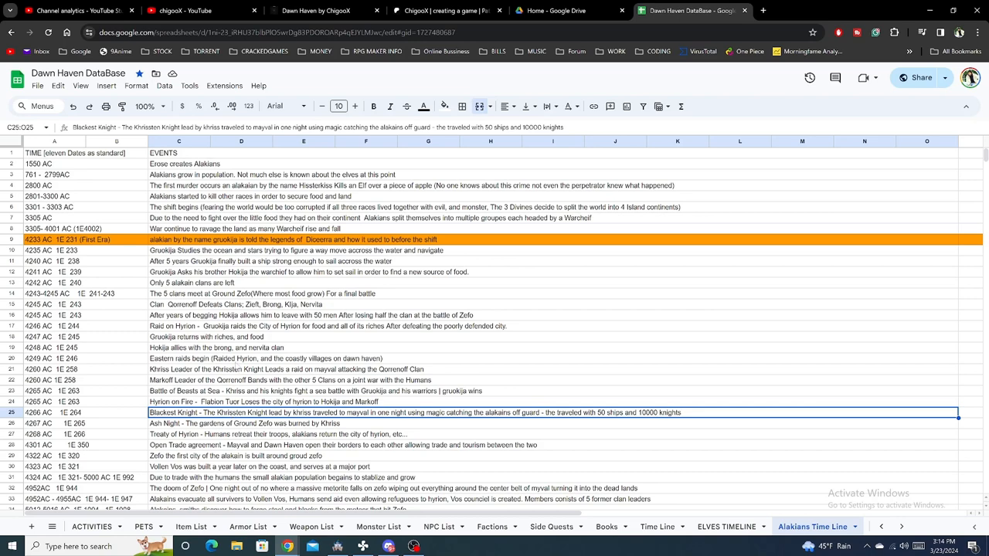
pyautogui.moveTo(327, 352)
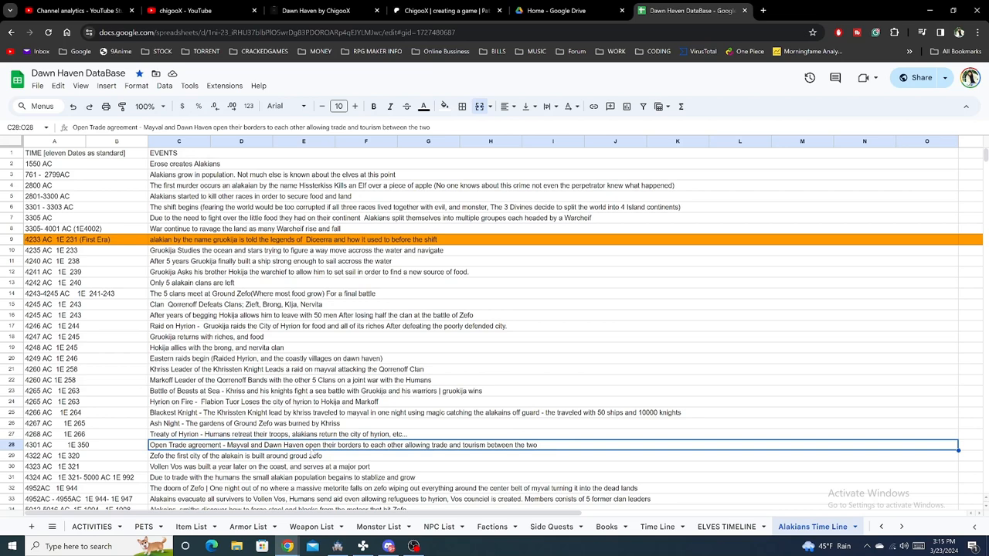
pyautogui.scroll(-3)
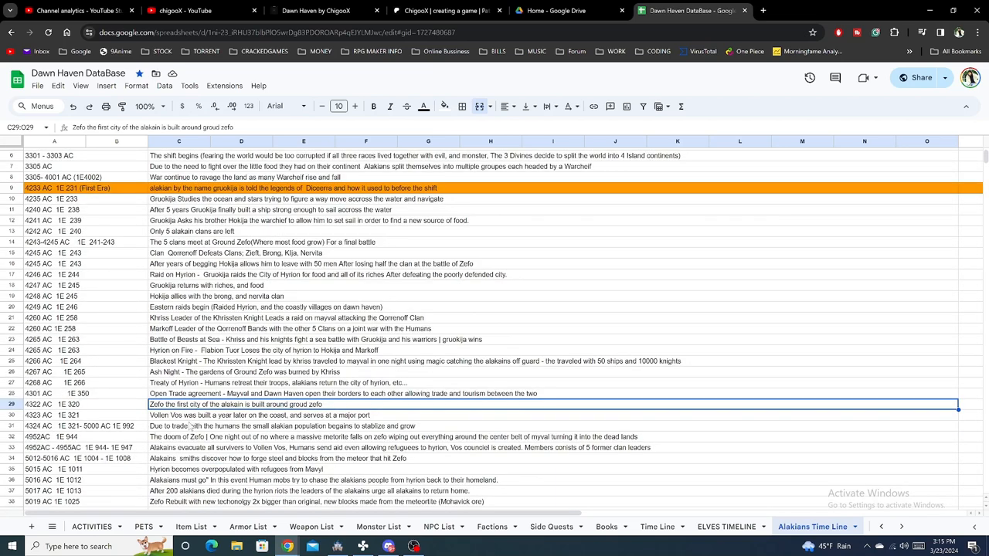
pyautogui.click(241, 426)
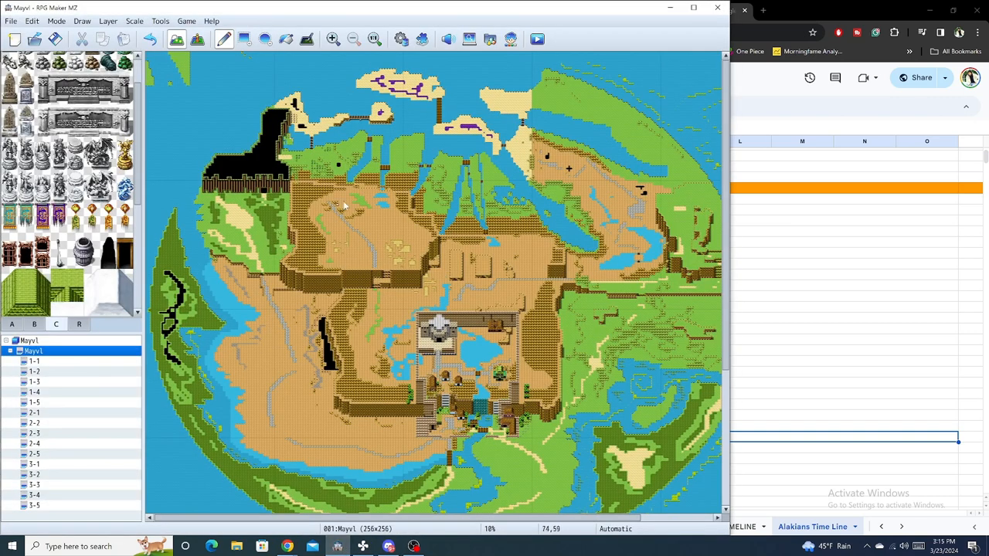
pyautogui.moveTo(411, 241)
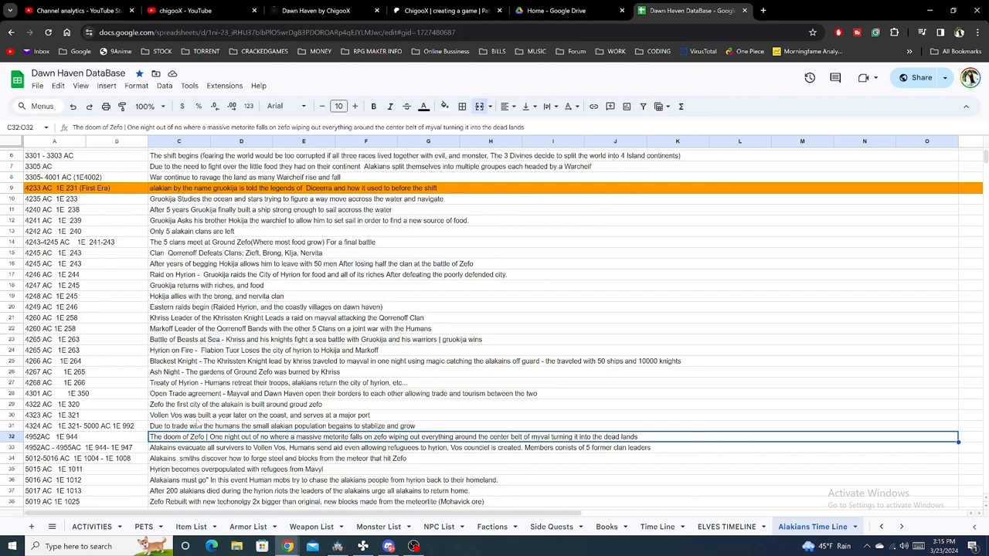
pyautogui.scroll(-3)
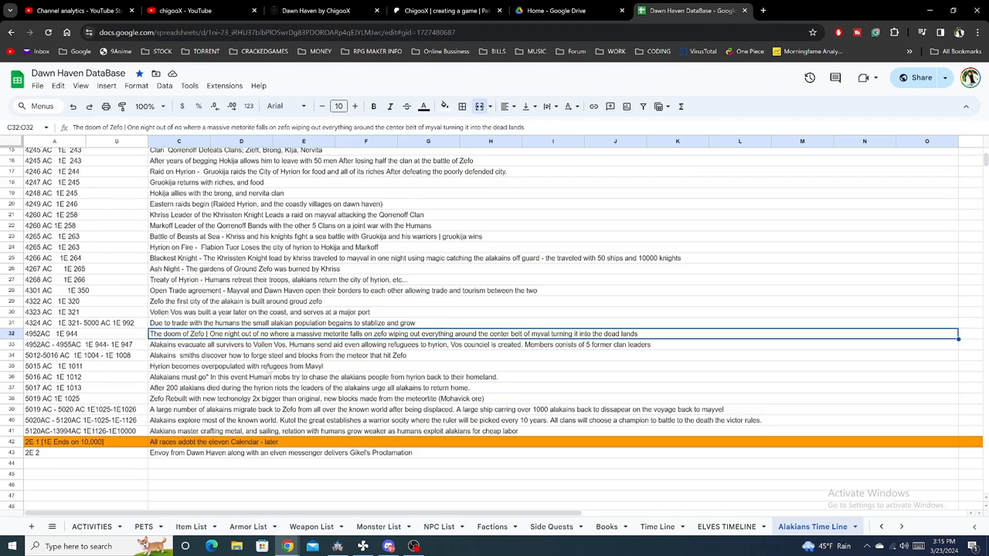
pyautogui.moveTo(173, 381)
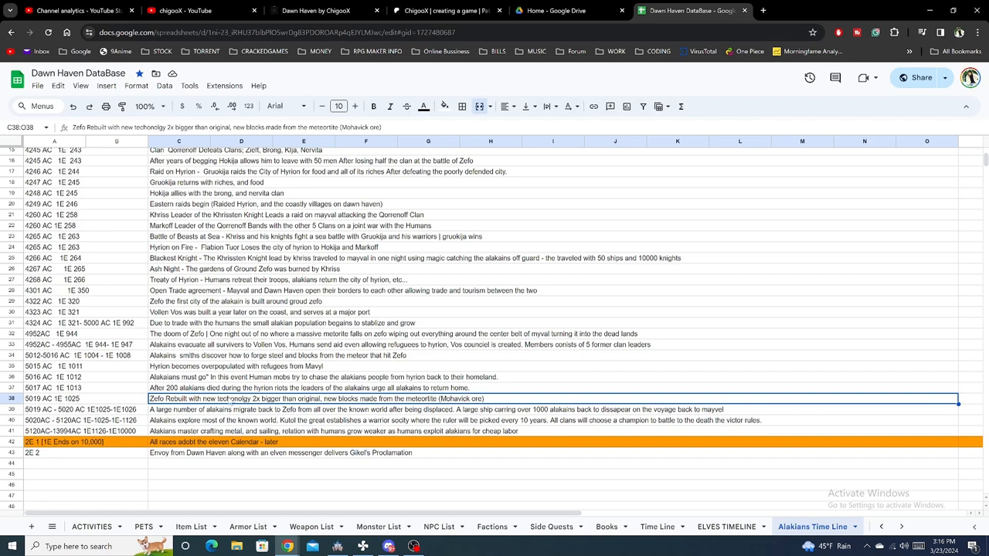
pyautogui.moveTo(417, 412)
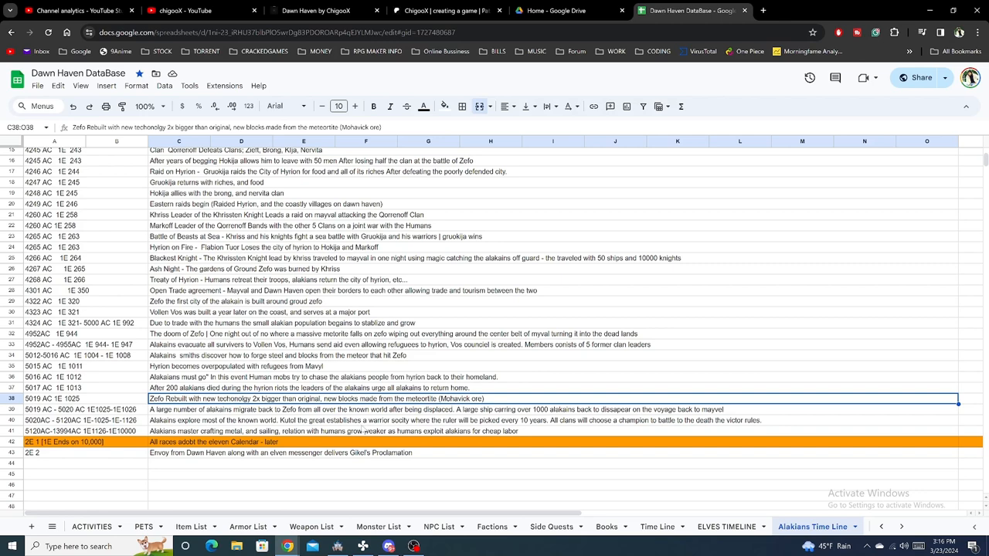
pyautogui.click(364, 420)
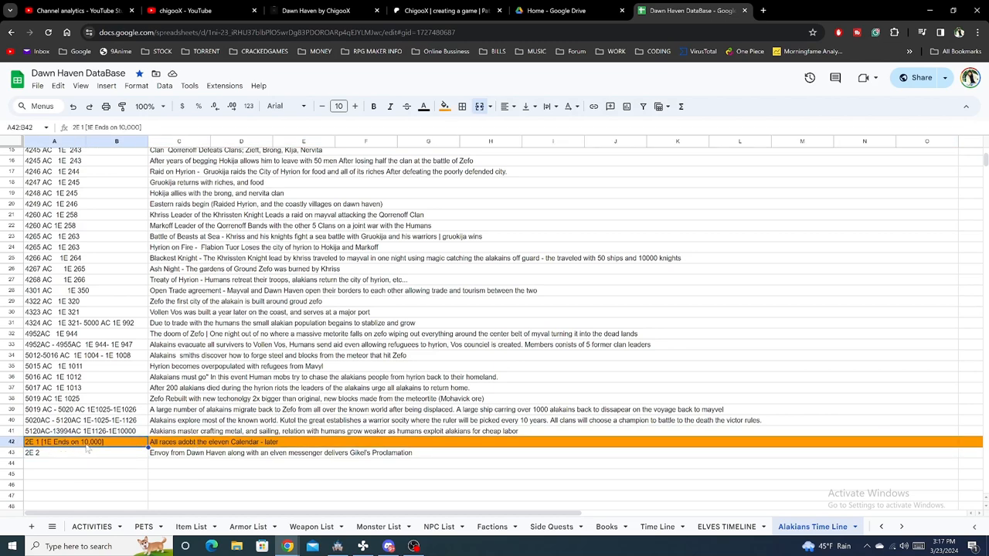
pyautogui.click(54, 431)
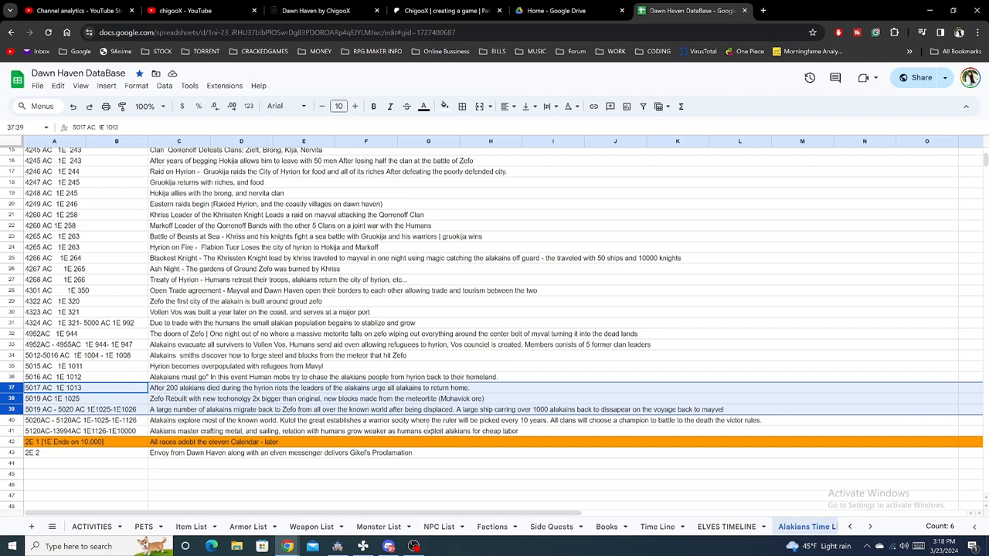
pyautogui.moveTo(337, 546)
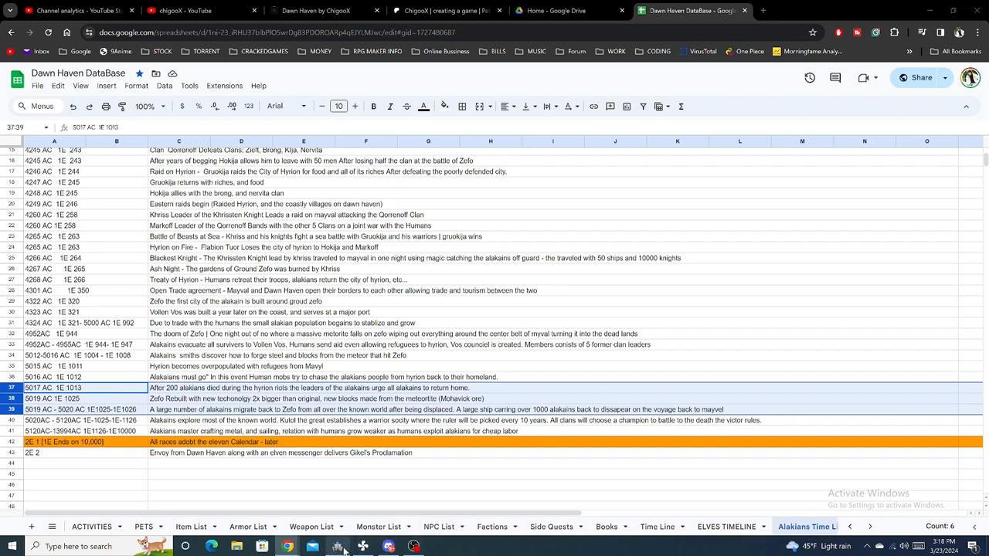
# Step: Bring RPG Maker MZ forward from the taskbar to show the Mayvl map
pyautogui.click(336, 546)
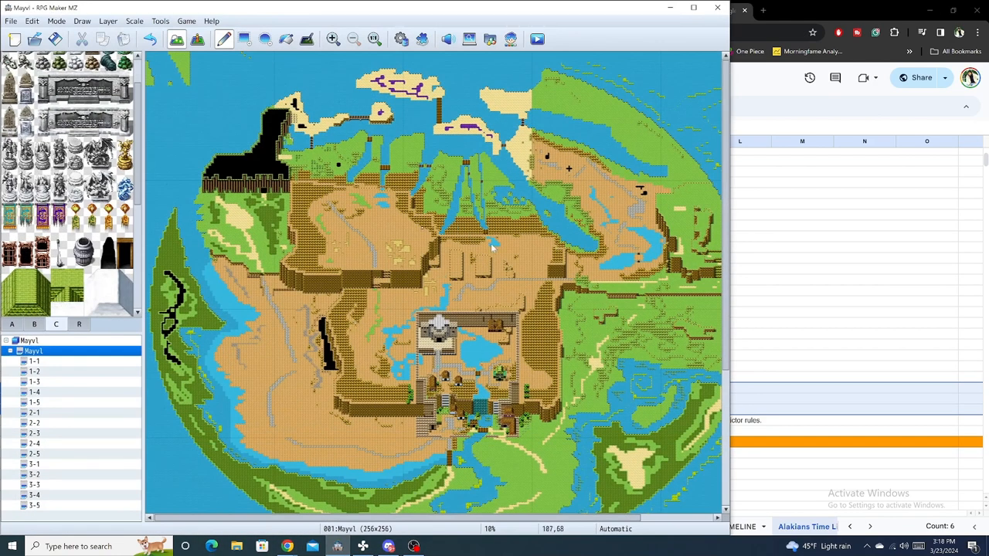
pyautogui.moveTo(460, 417)
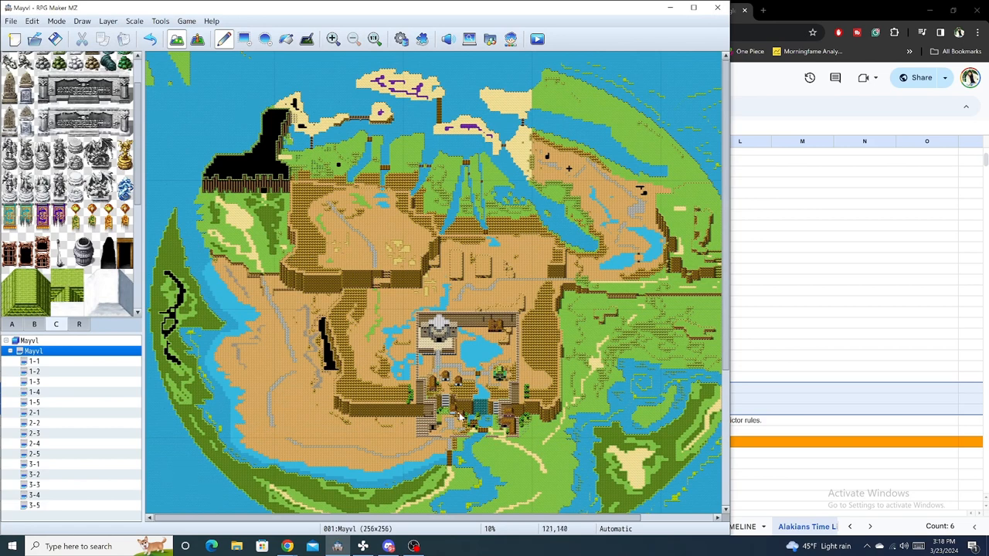
pyautogui.moveTo(460, 418)
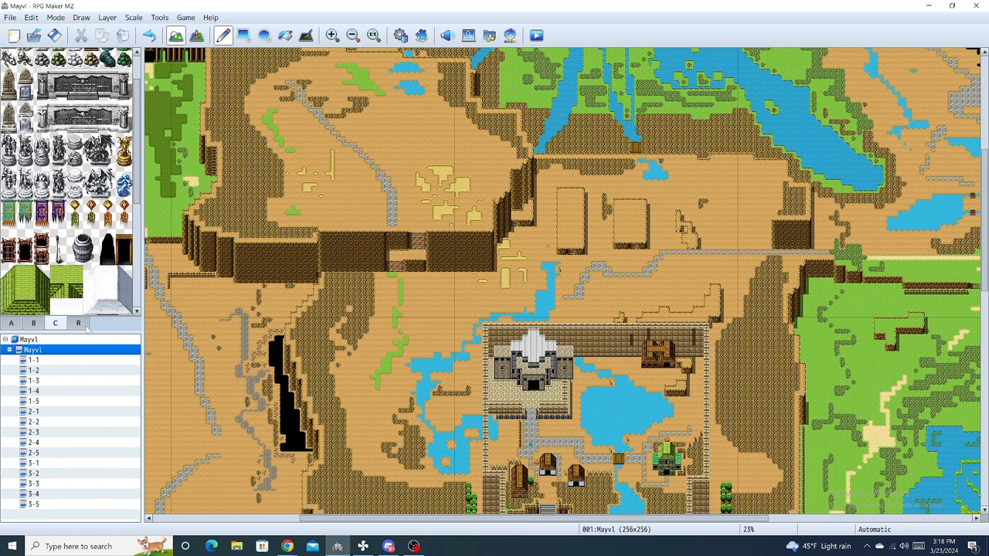
# Step: Inspect Mayvl's region markings around the town and northwest coast, then return to tile editing
pyautogui.click(78, 322)
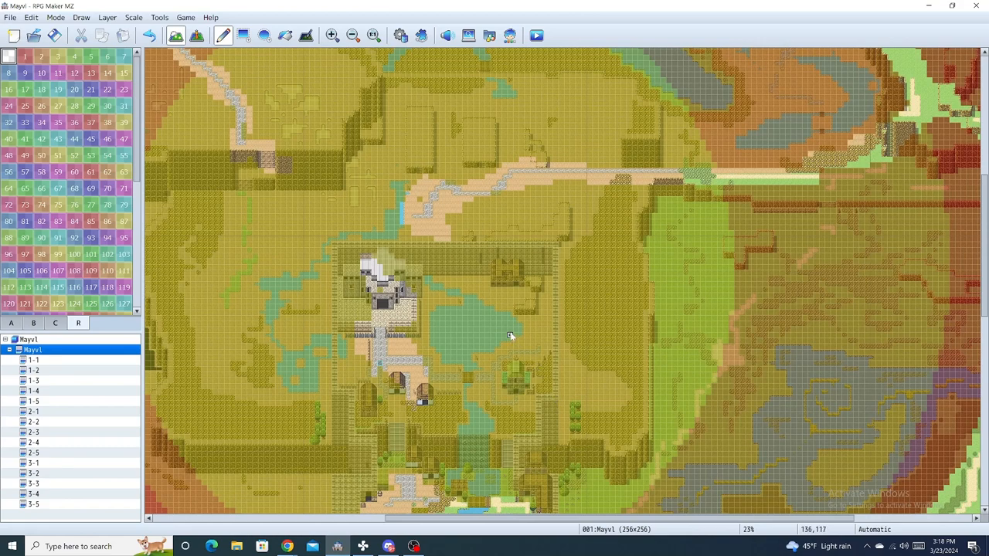
pyautogui.moveTo(437, 364)
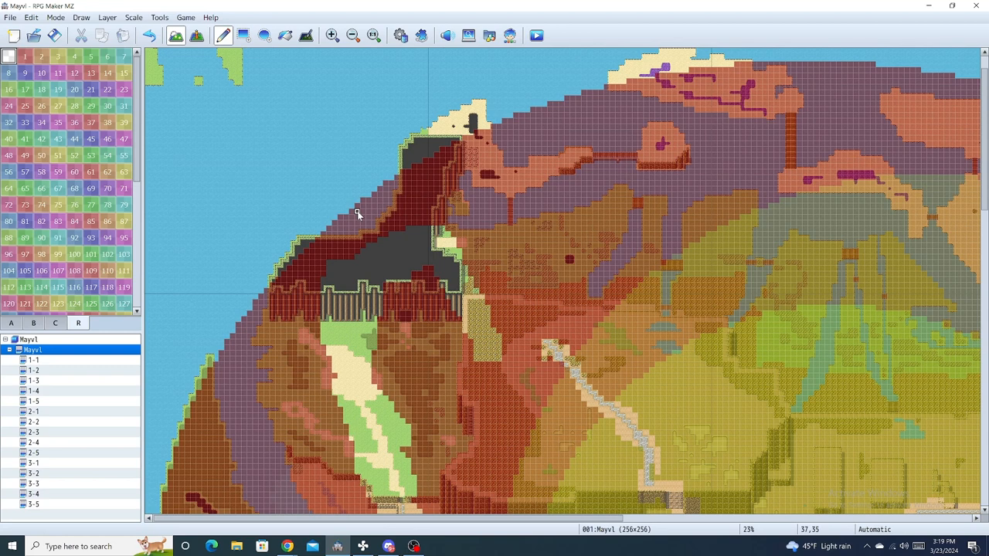
pyautogui.click(447, 35)
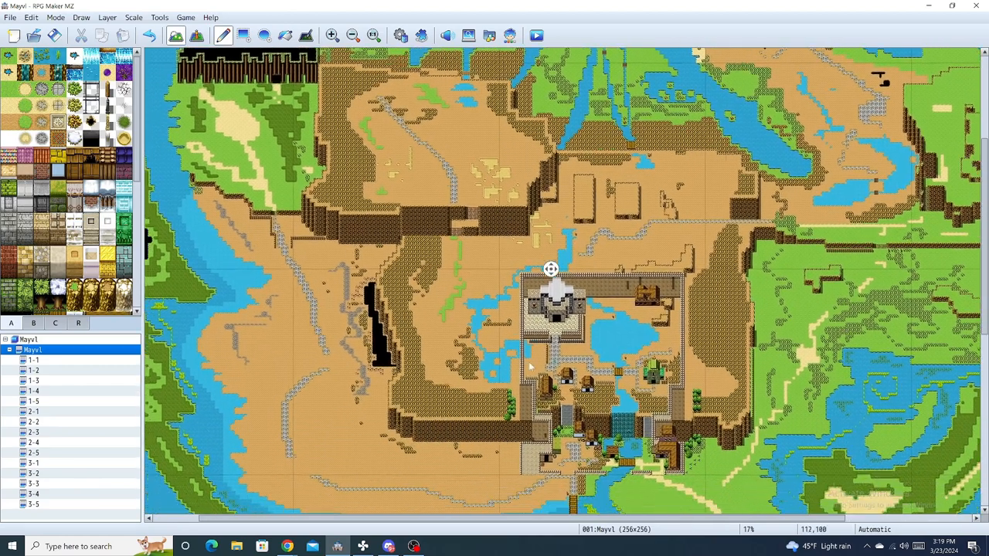
# Step: Survey the Mayvl overworld beyond the central town to its southern bays and eastern coast
pyautogui.scroll(-3)
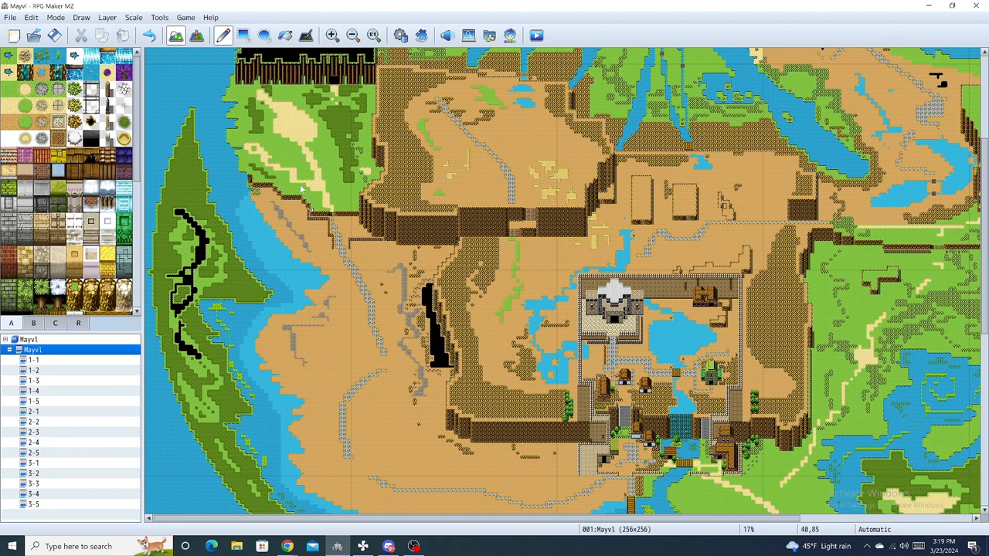
pyautogui.moveTo(687, 297)
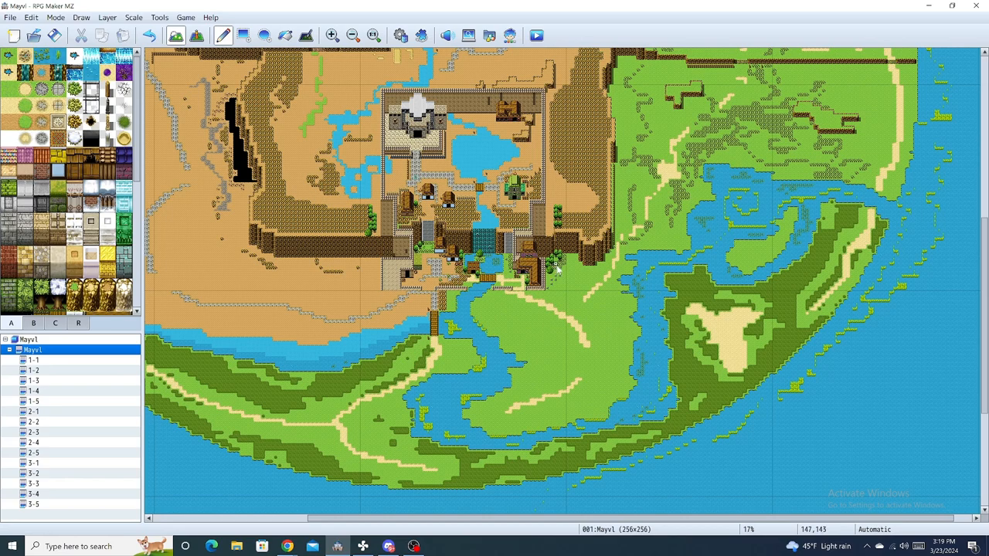
pyautogui.moveTo(477, 366)
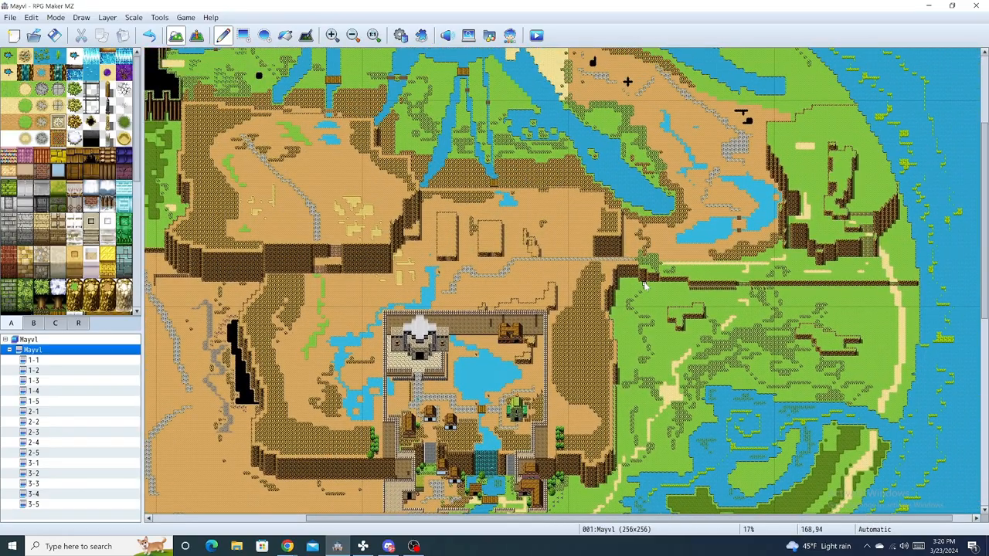
pyautogui.scroll(-3)
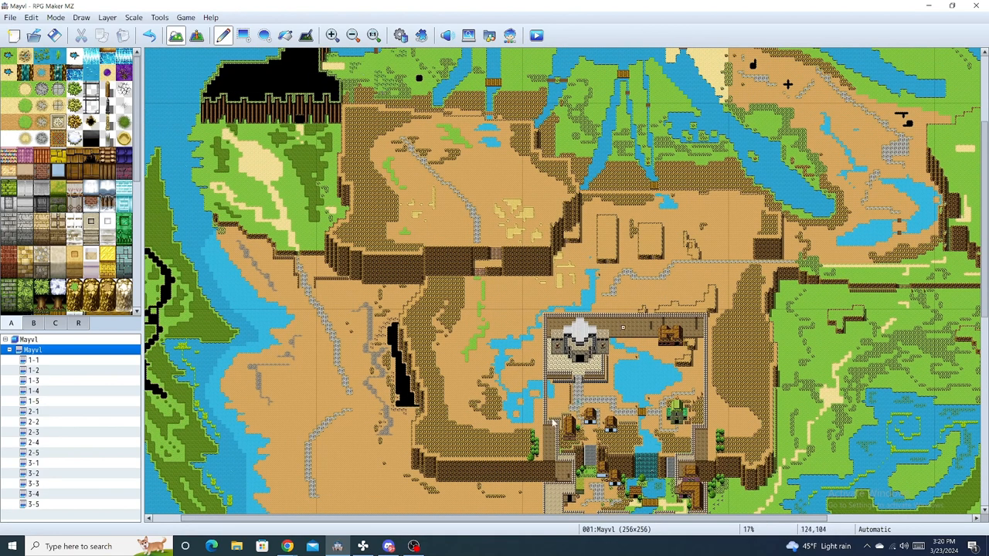
pyautogui.moveTo(505, 175)
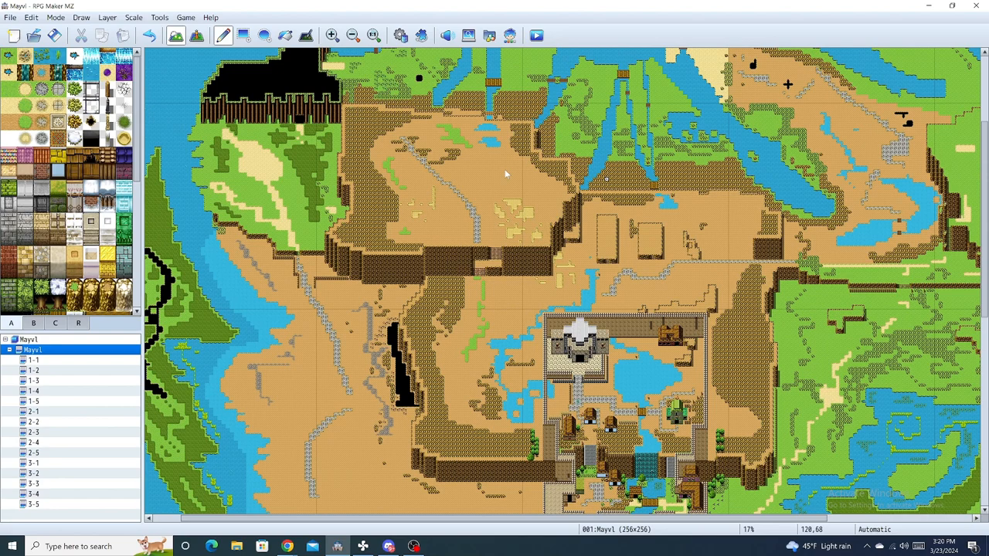
# Step: View the walled town's 3-3 section map, then return to the full Mayvl overworld
pyautogui.scroll(-3)
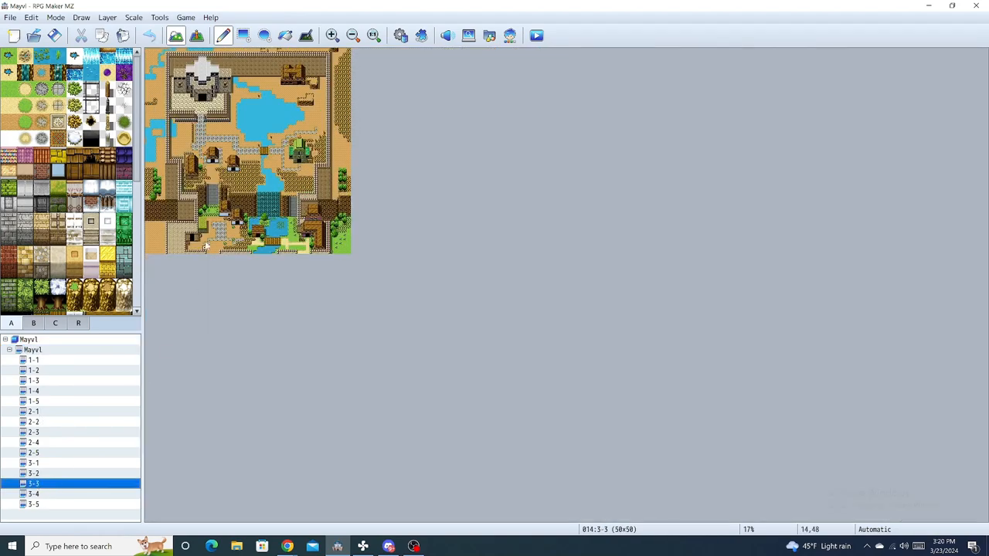
pyautogui.click(332, 35)
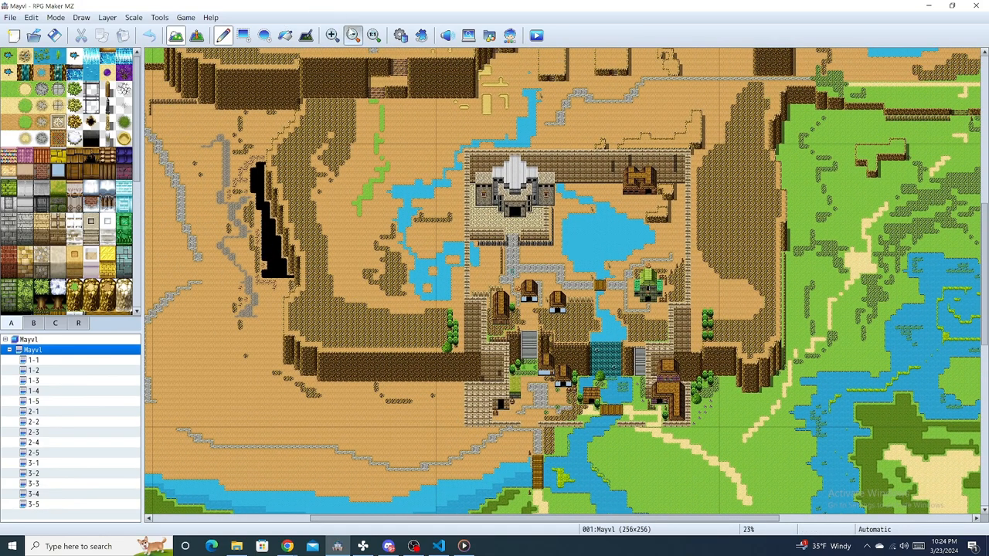
# Step: Zoom out and pan across Mayvl's region markings from the central town to the southern coastline
pyautogui.click(352, 35)
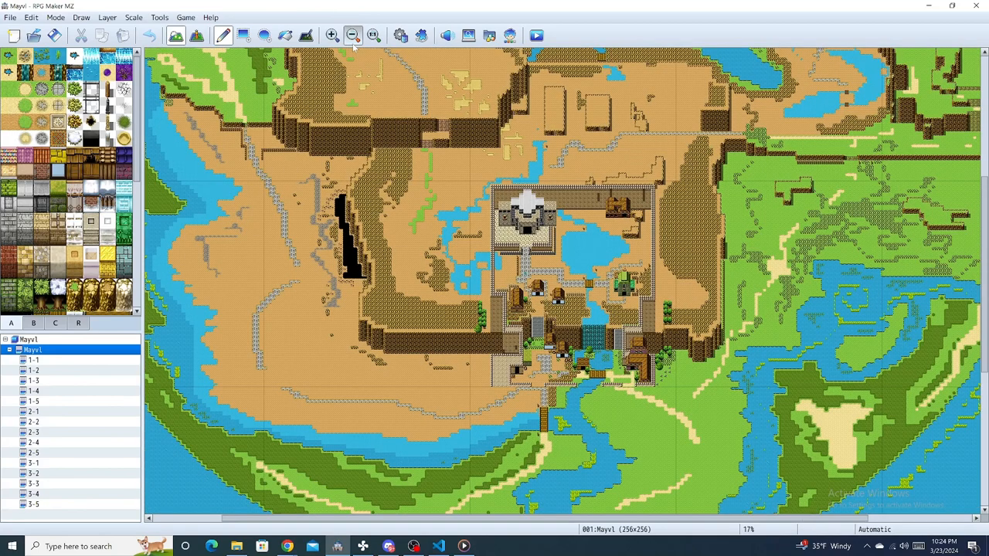
pyautogui.click(352, 36)
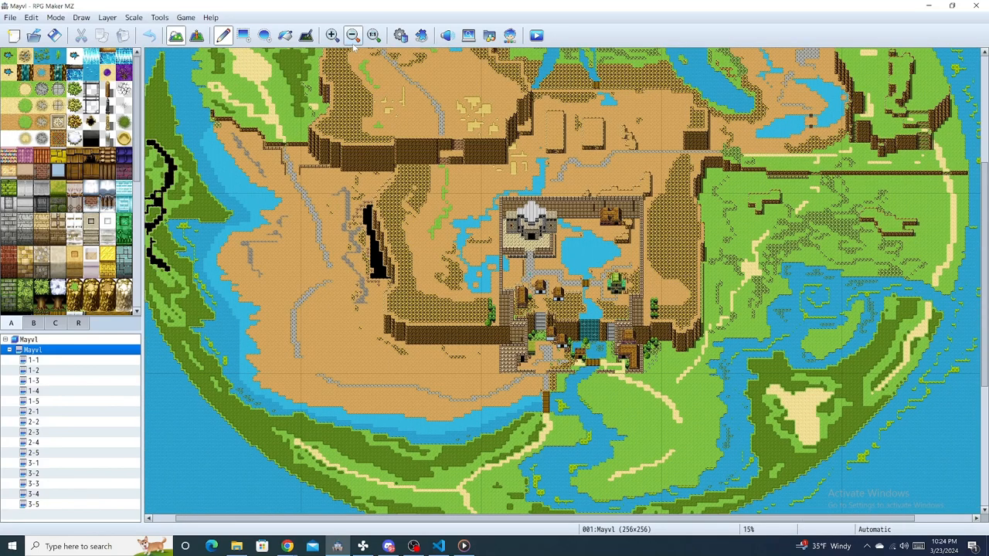
pyautogui.click(373, 36)
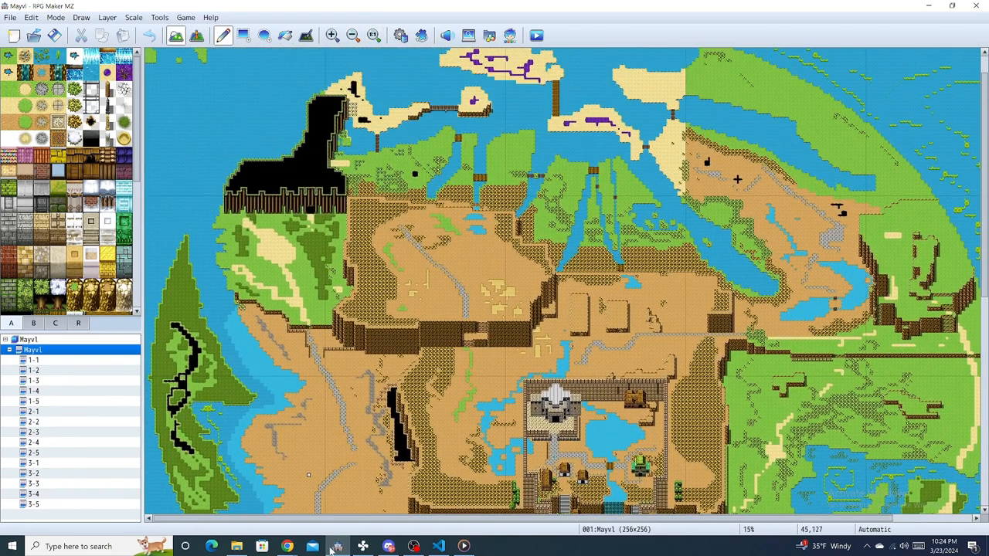
pyautogui.moveTo(452, 446)
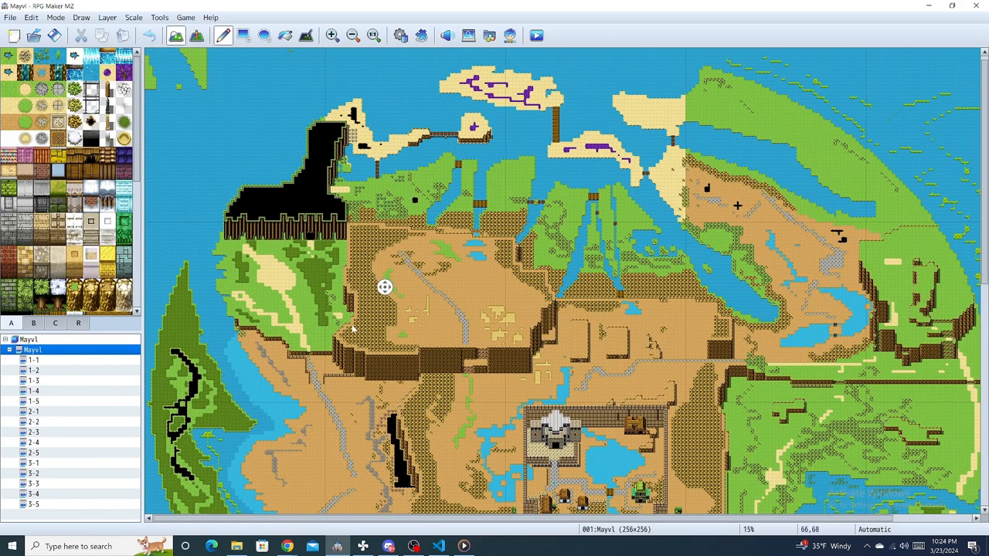
pyautogui.scroll(-3)
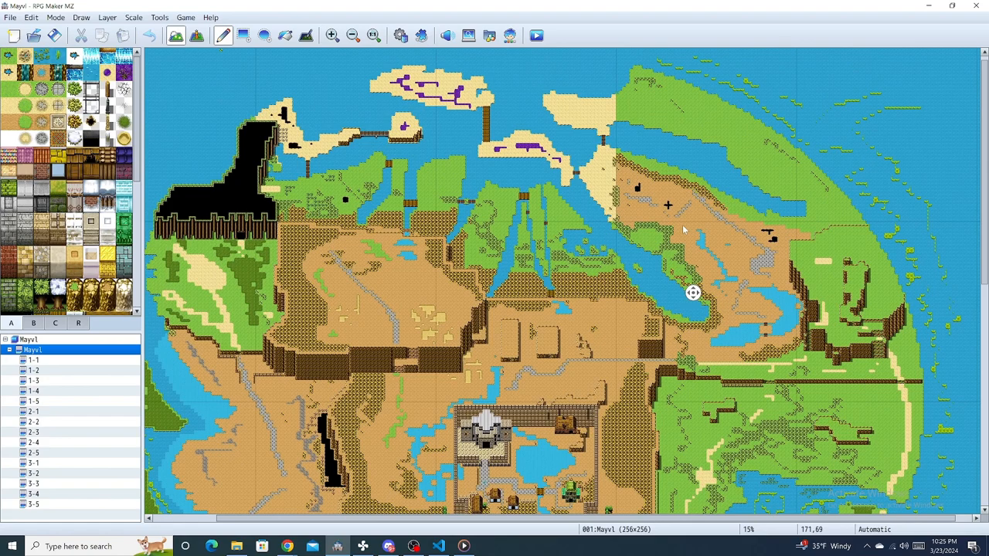
pyautogui.scroll(-3)
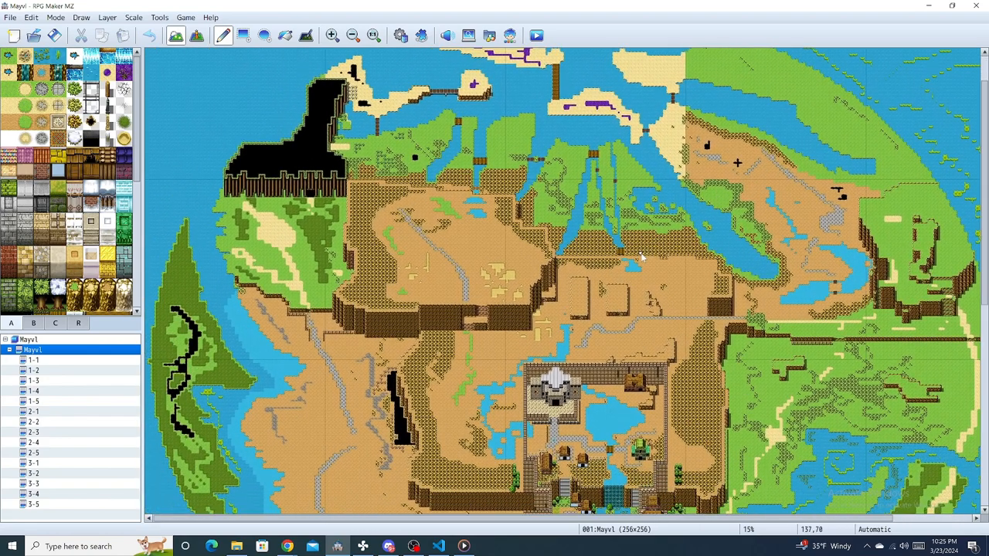
pyautogui.moveTo(490, 209)
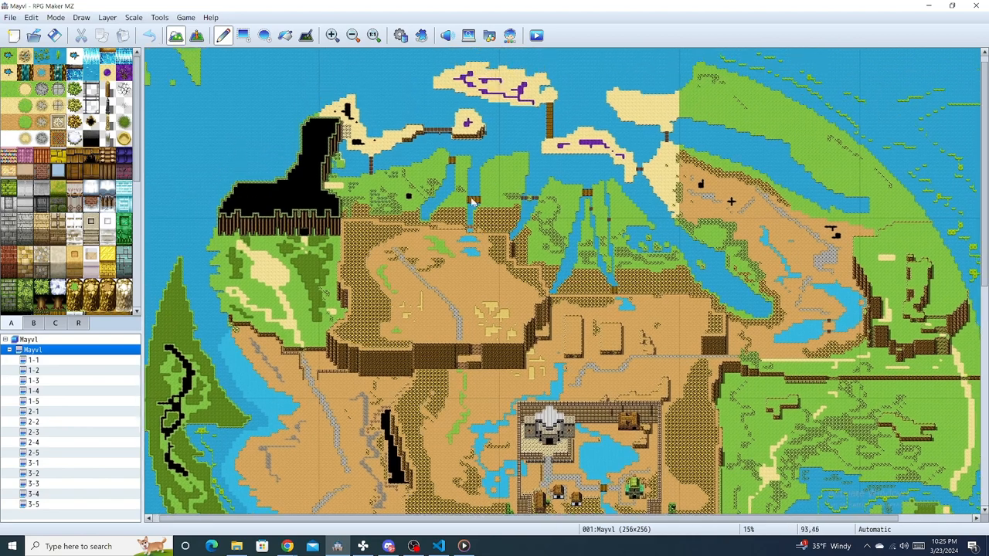
pyautogui.scroll(-3)
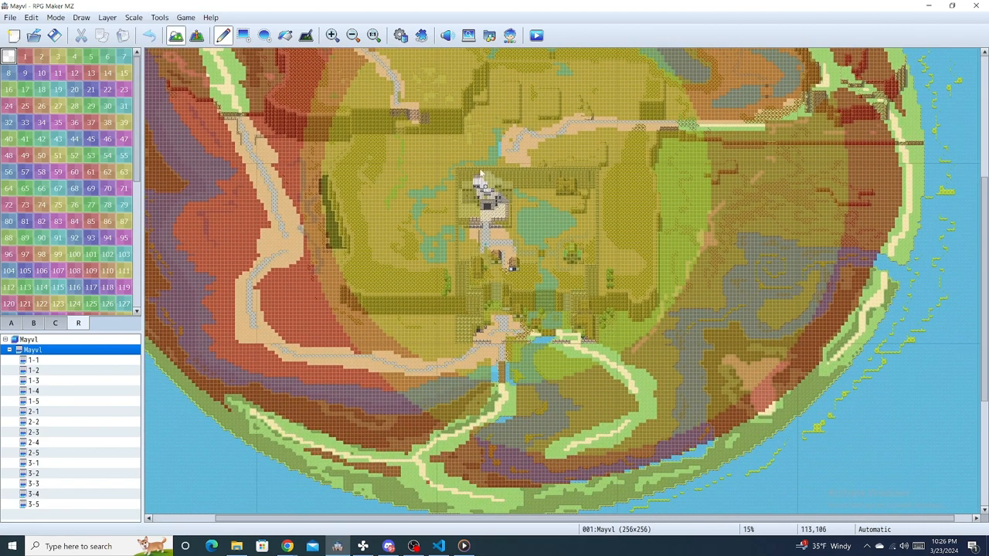
pyautogui.moveTo(479, 174); pyautogui.dragTo(564, 324)
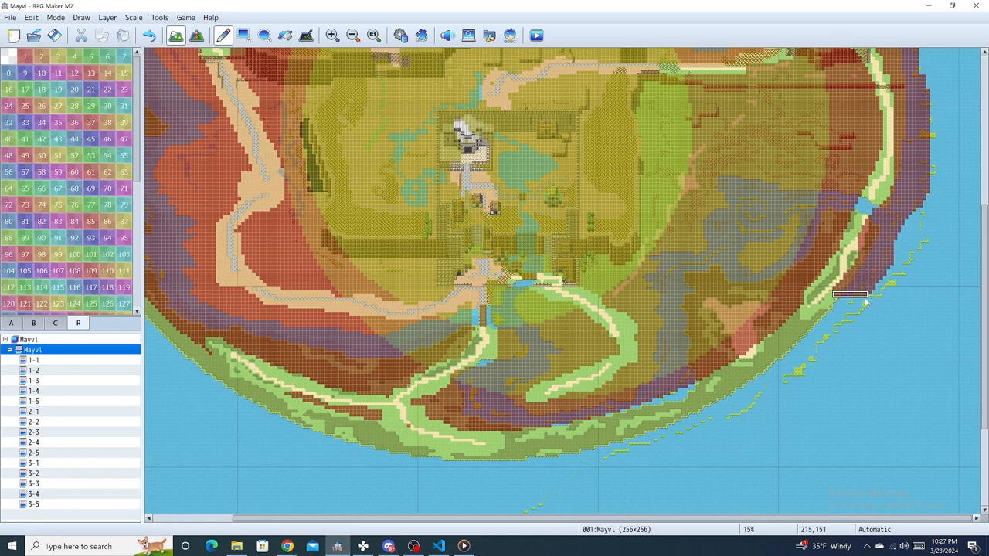
pyautogui.moveTo(850, 296); pyautogui.dragTo(771, 348)
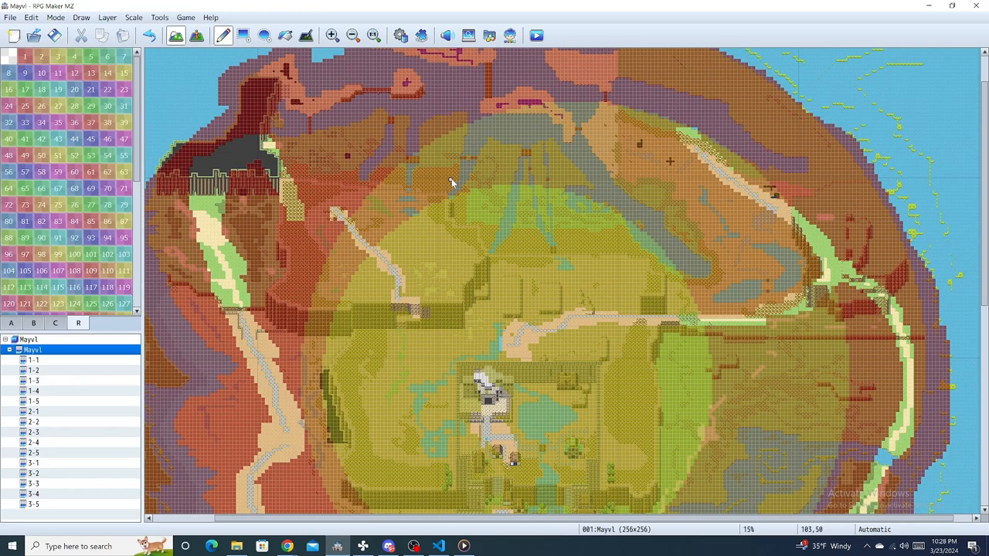
# Step: Show rmmz_scenes.js at Scene_Map with the selection cleared and the js folder collapsed
pyautogui.click(438, 546)
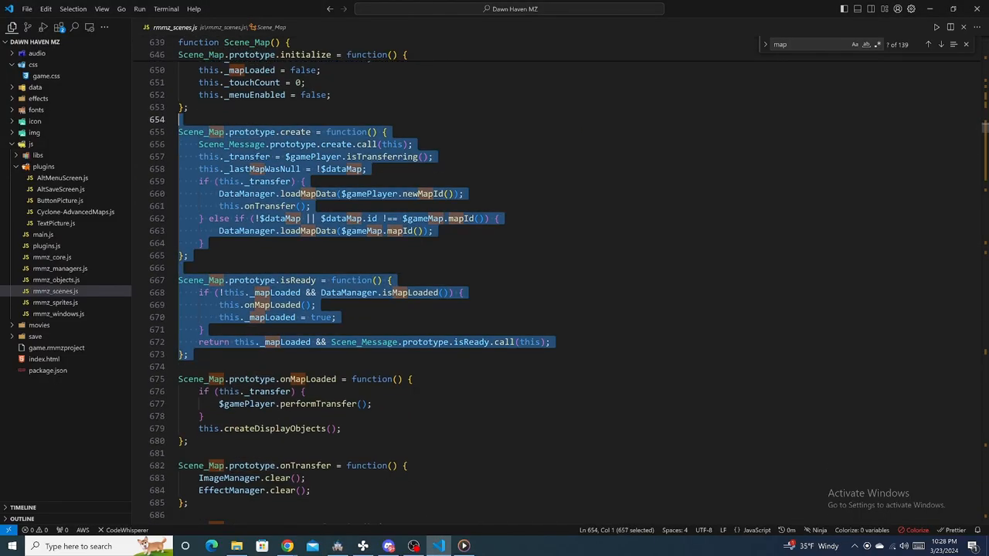
pyautogui.click(361, 292)
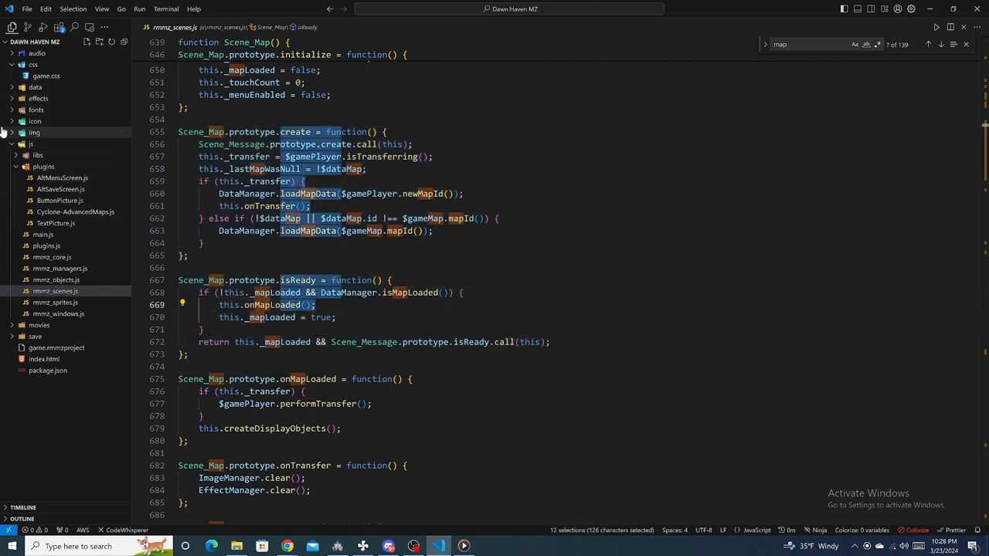
pyautogui.click(30, 143)
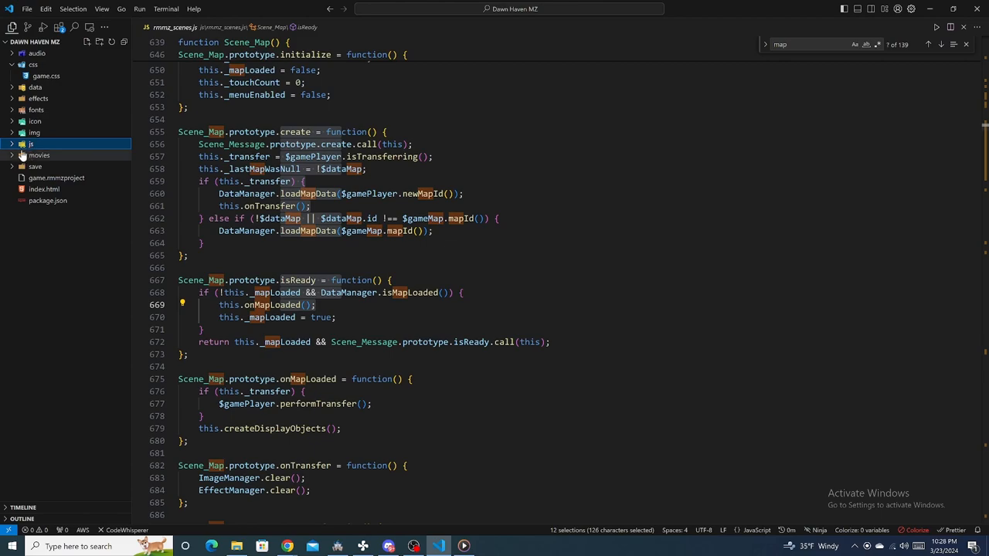